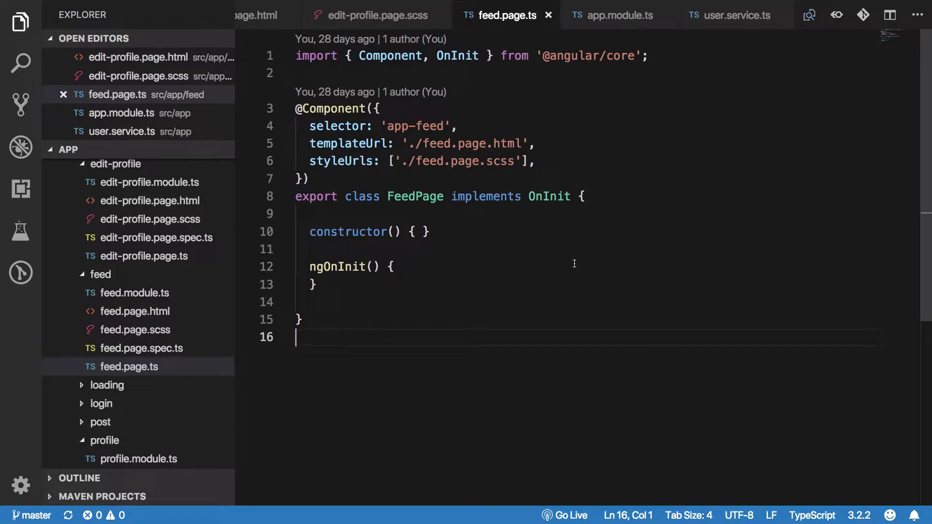
{"action": "mouse_move", "coordinate": [517, 255]}
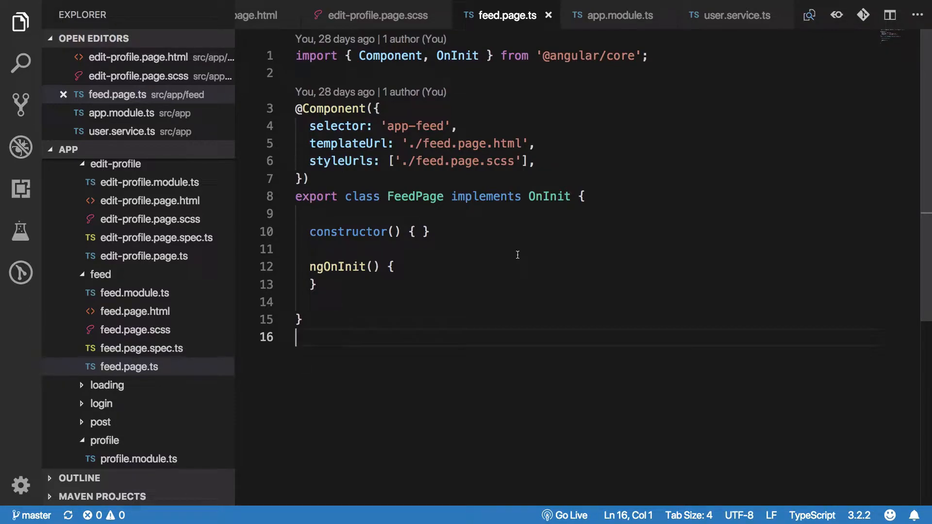
- Switch from the feed page code to the app.module.ts file
{"action": "left_click", "coordinate": [618, 14]}
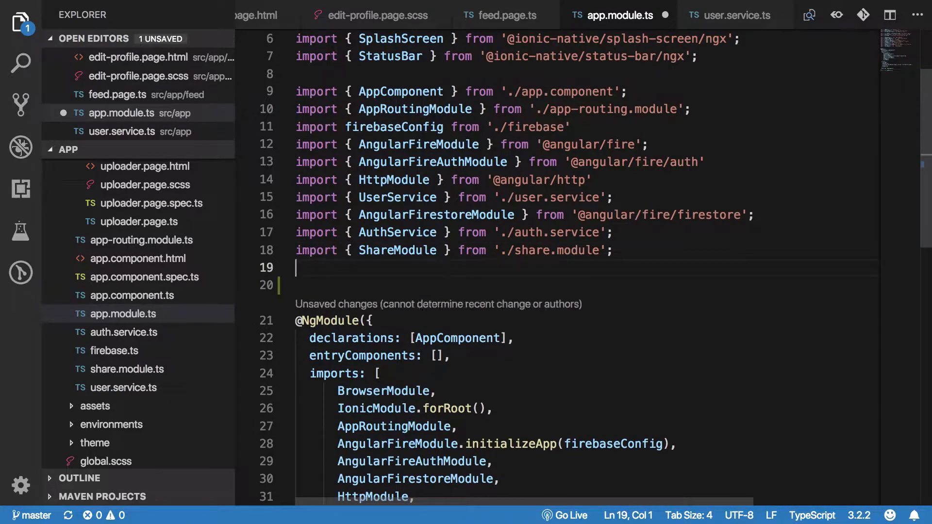
{"action": "type", "text": "import { } from"}
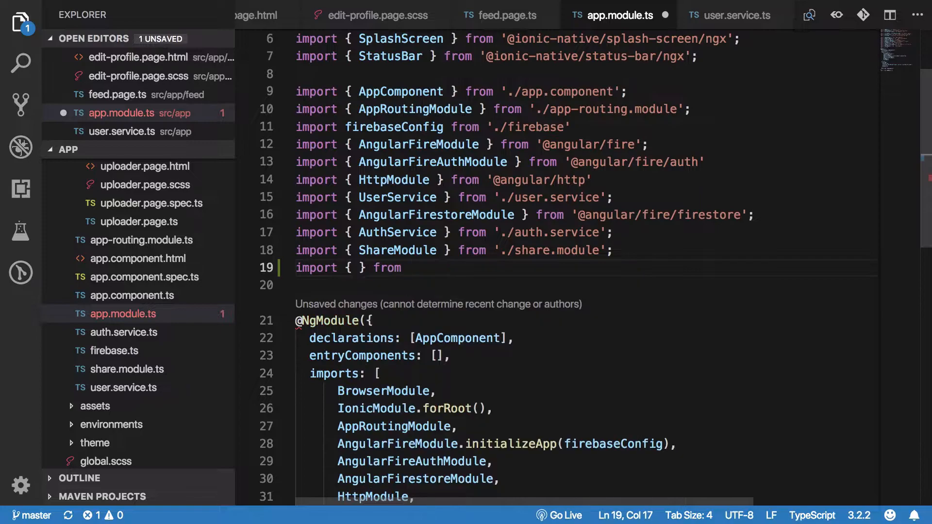
{"action": "type", "text": "'@"}
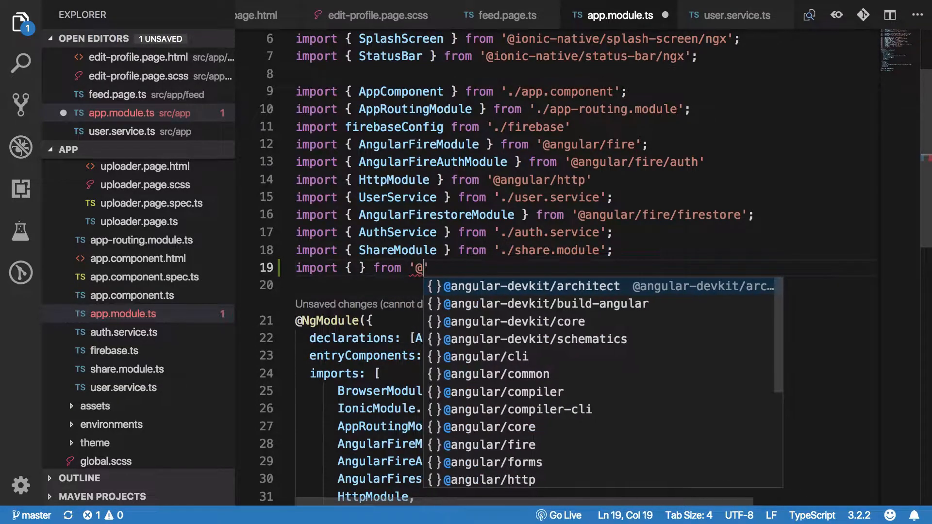
{"action": "type", "text": "angular/fire"}
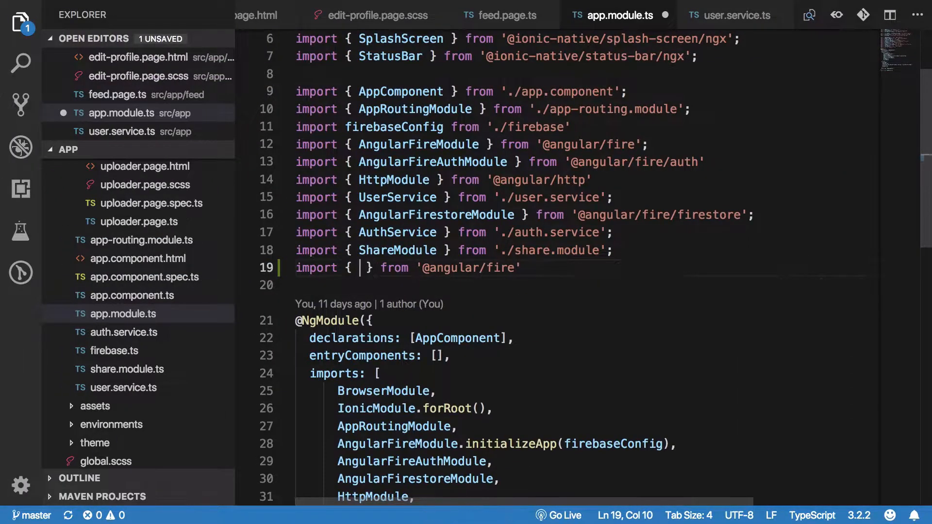
{"action": "type", "text": "AngularFire"}
{"action": "type", "text": "ShareModule"}
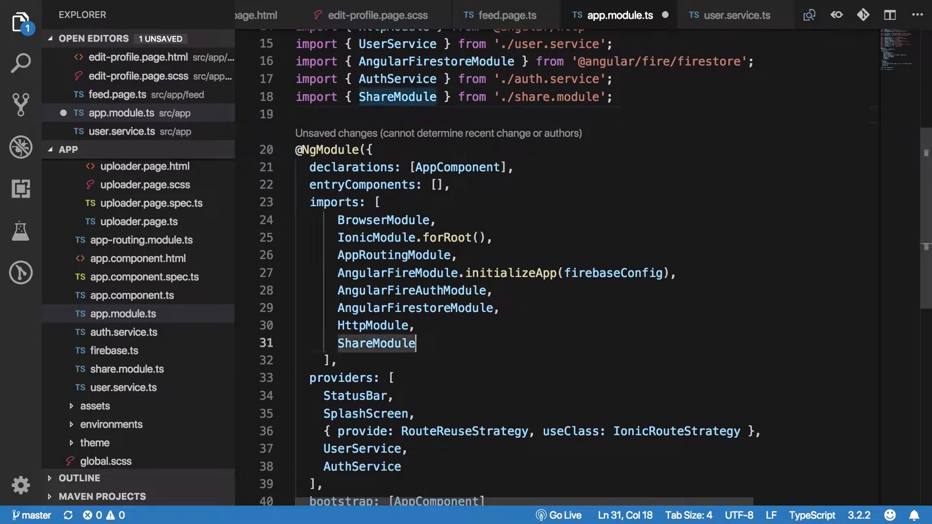
- Add AngularFireFunctionsModule to the NgModule imports list after ShareModule
{"action": "key", "text": "Enter"}
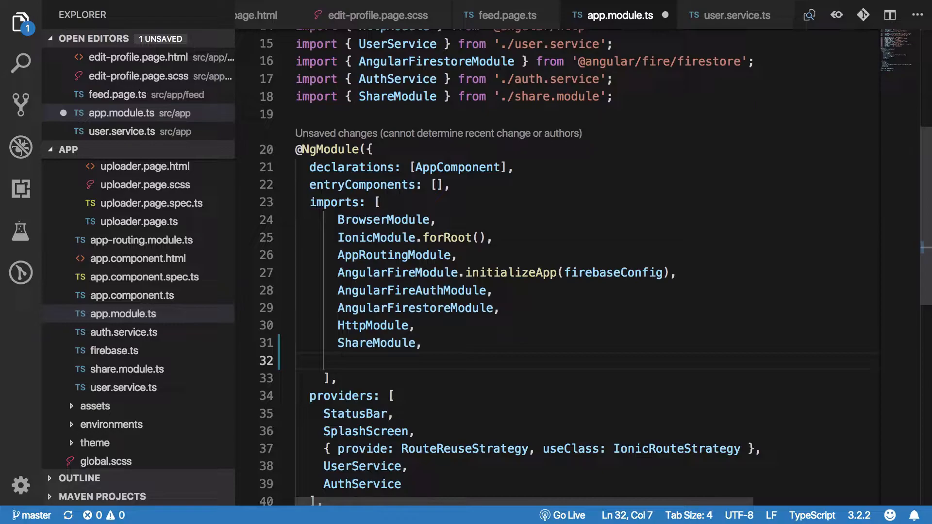
{"action": "type", "text": "AngularFireFu"}
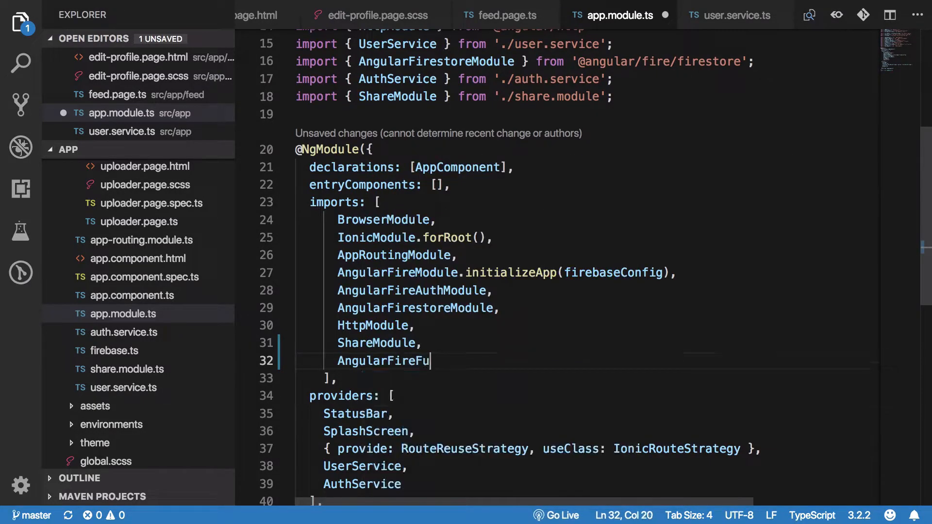
{"action": "type", "text": "nctions"}
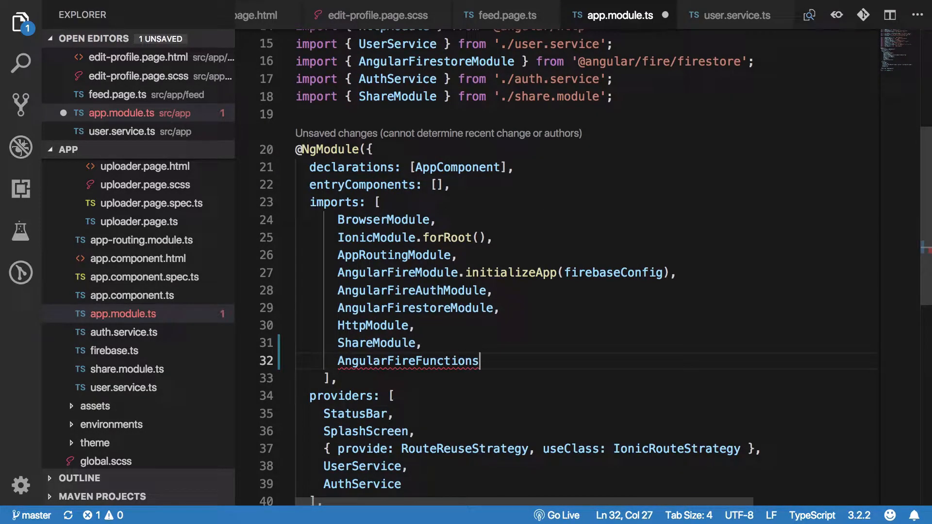
{"action": "type", "text": "Module"}
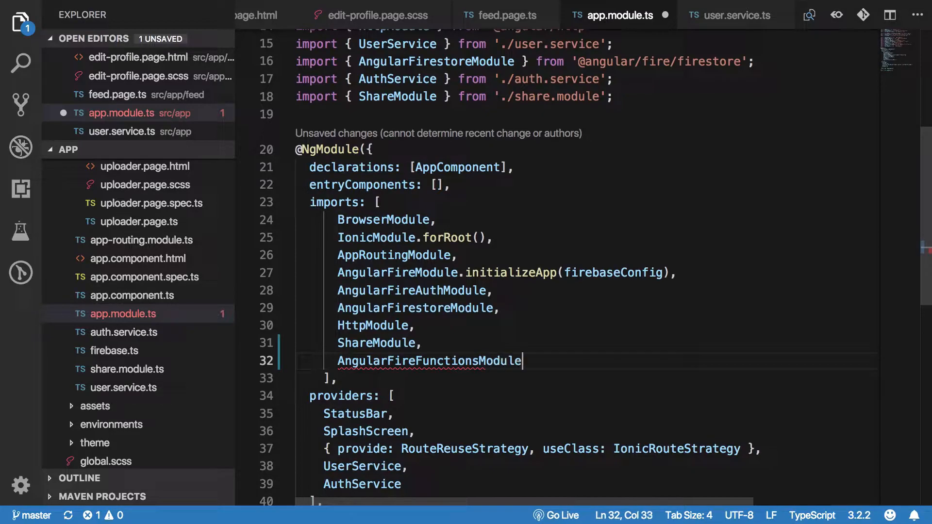
{"action": "left_click", "coordinate": [553, 115]}
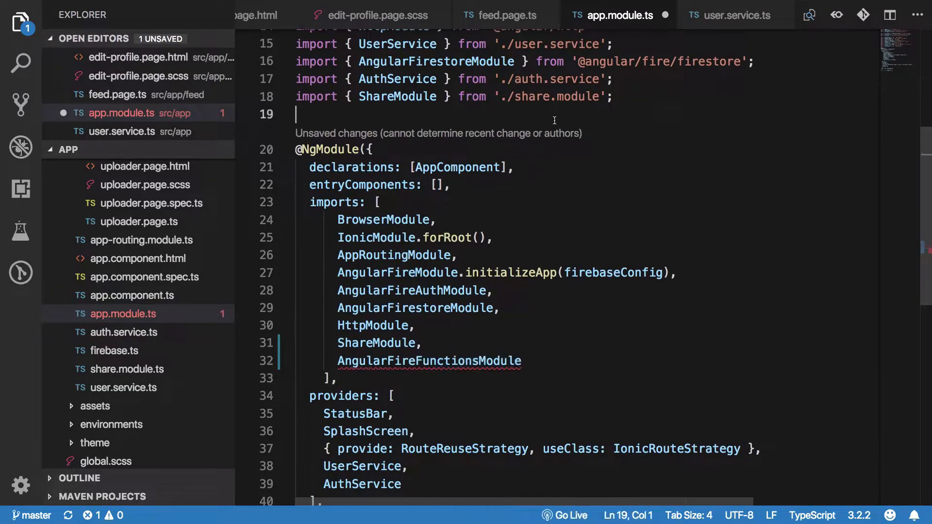
{"action": "type", "text": "import { AngularFireFunctionsModule }"}
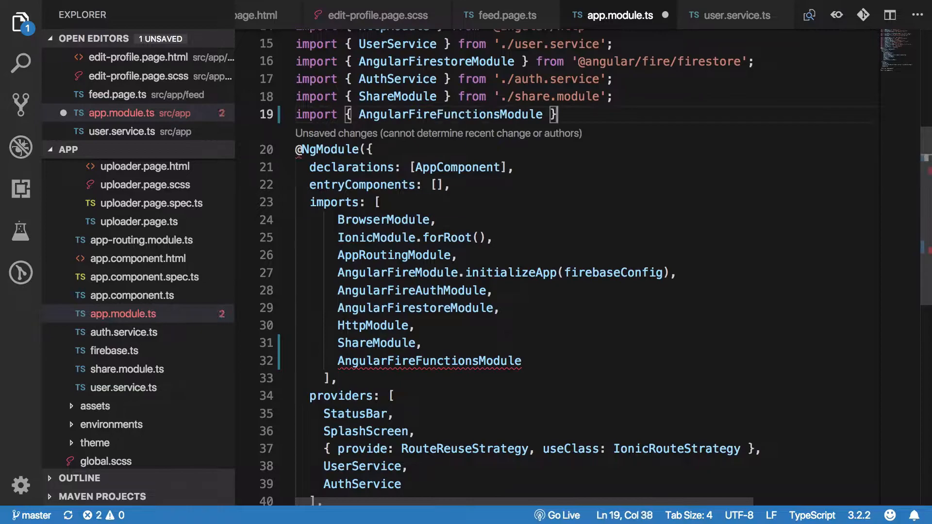
{"action": "type", "text": "from '@angula"}
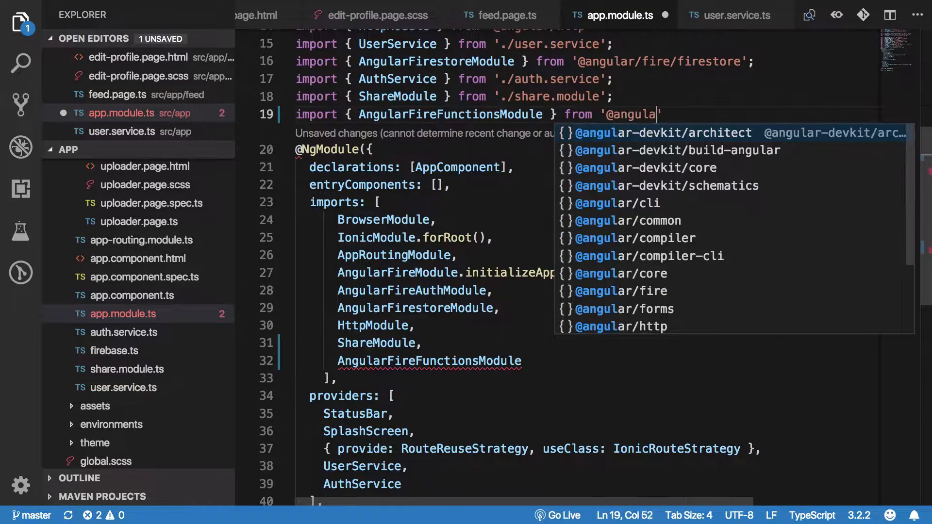
{"action": "type", "text": "r/fire/functions"}
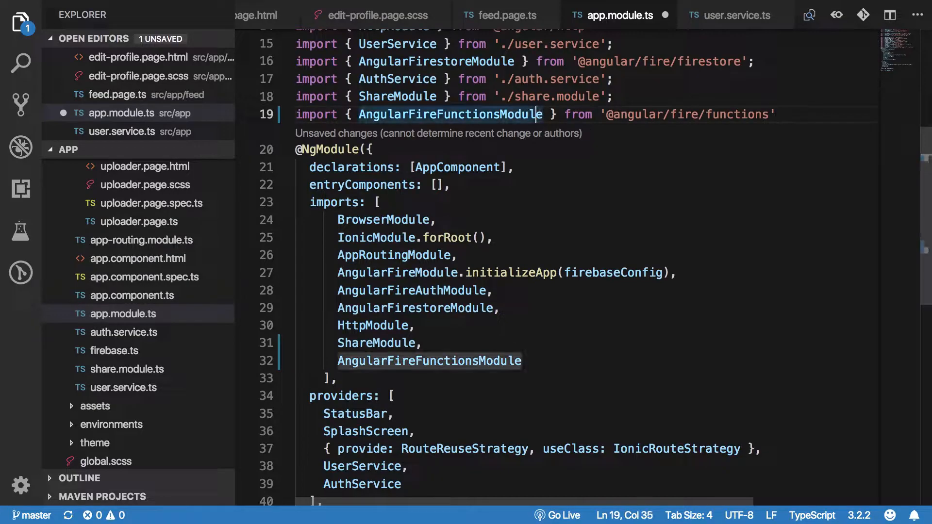
{"action": "type", "text": ", Funct"}
{"action": "type", "text": "{ provide: FunctionsRegionToken"}
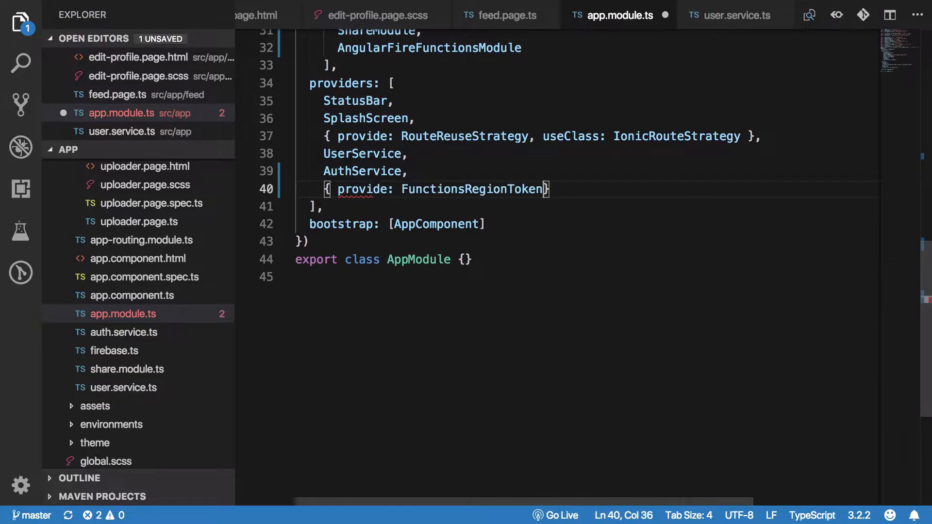
- Give the FunctionsRegionToken provider useValue 'us-central1'
{"action": "type", "text": "\", \""}
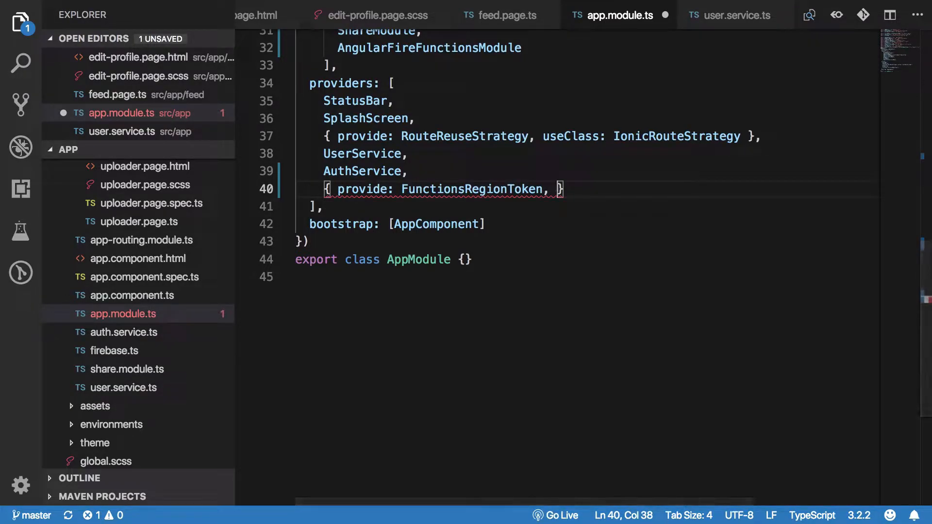
{"action": "type", "text": "use"}
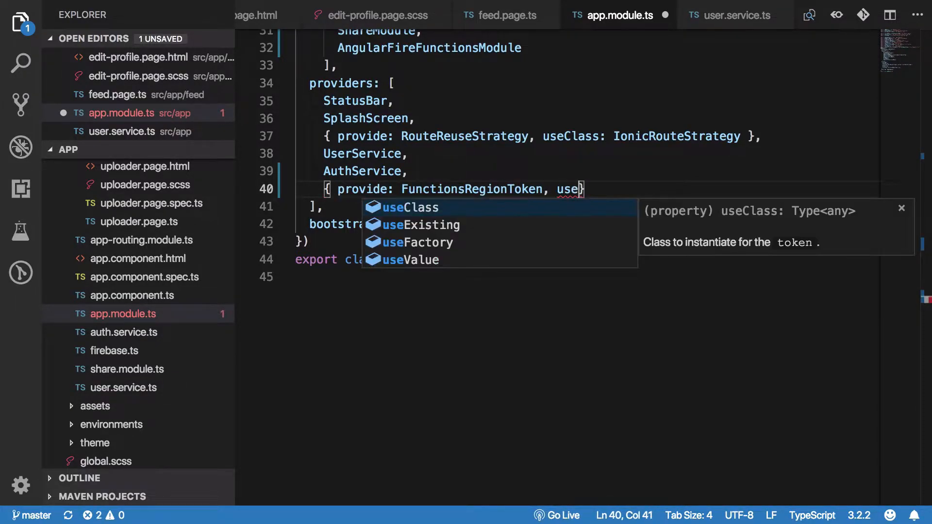
{"action": "type", "text": "Value: ''"}
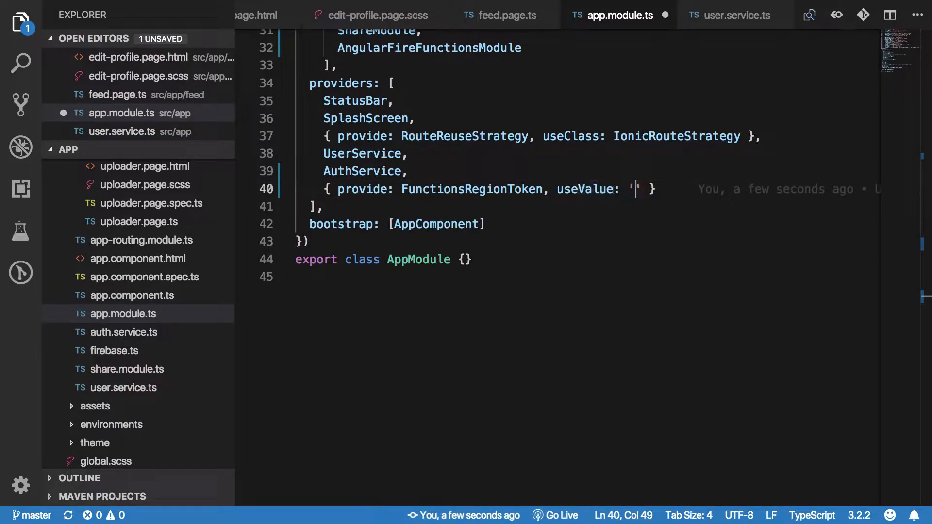
{"action": "type", "text": "us-central1"}
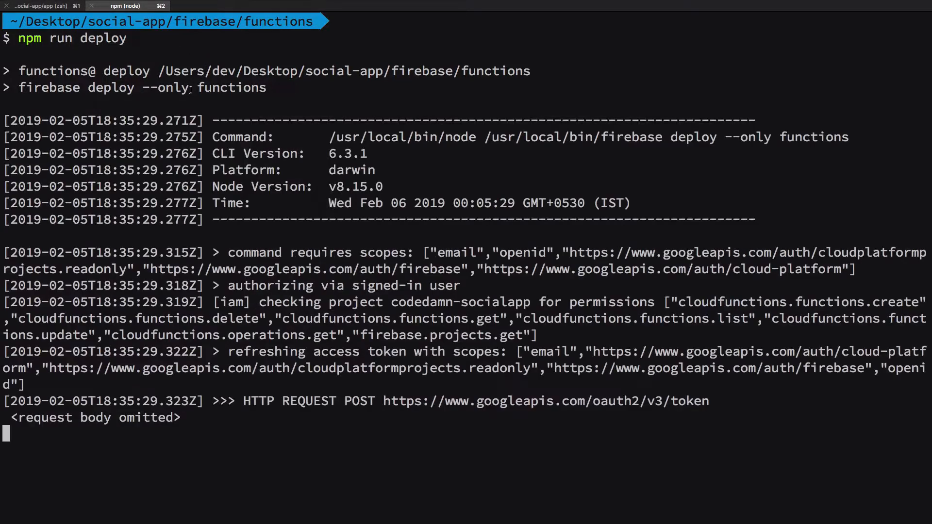
- Scroll through the npm run deploy output for the Firebase functions
{"action": "scroll", "scroll_direction": "down", "scroll_amount": 3}
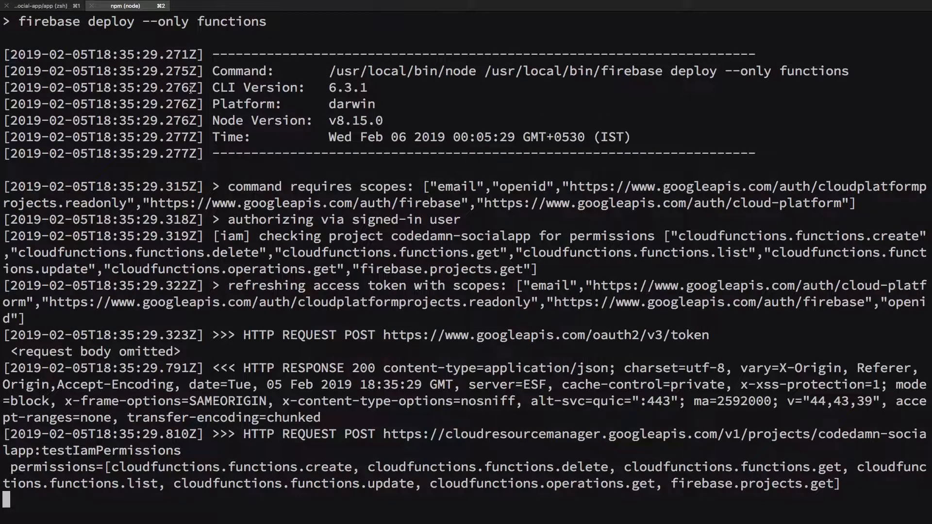
{"action": "scroll", "scroll_direction": "down", "scroll_amount": 3}
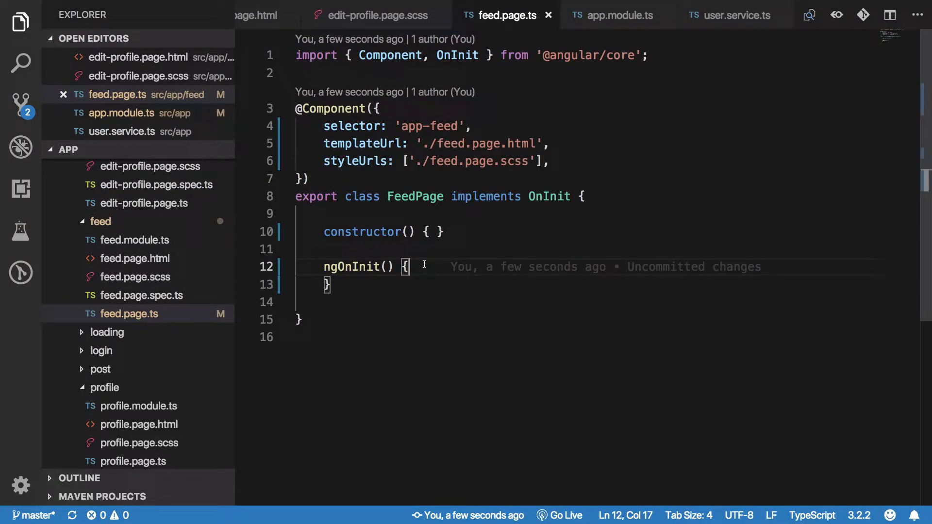
{"action": "mouse_move", "coordinate": [468, 75]}
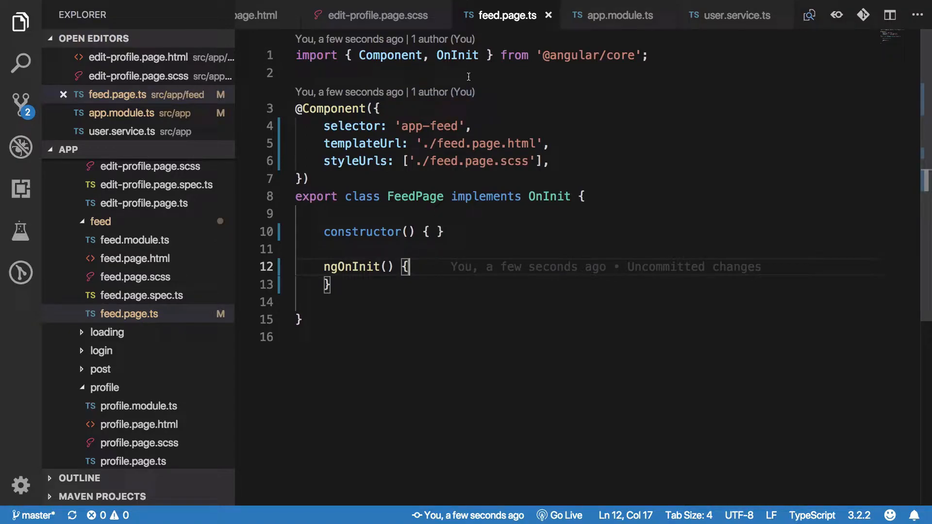
- Import AngularFireFunctions in feed.page.ts and inject it in the constructor as private aff
{"action": "type", "text": "import { Angu"}
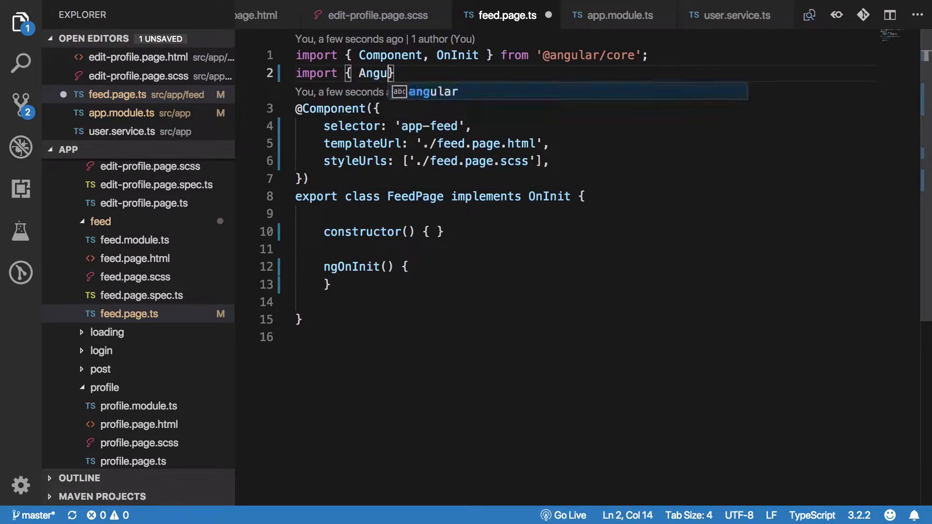
{"action": "type", "text": "larFireFuncti"}
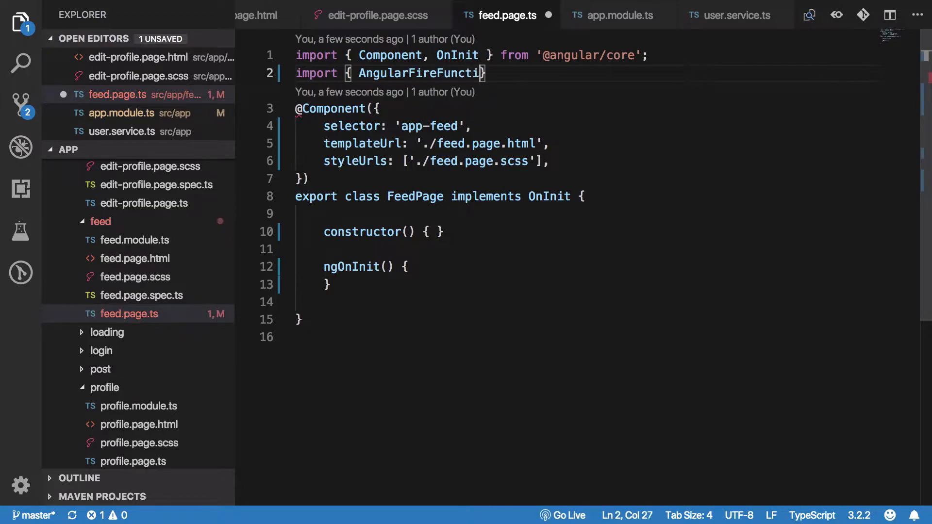
{"action": "type", "text": "ons } from '@ang"}
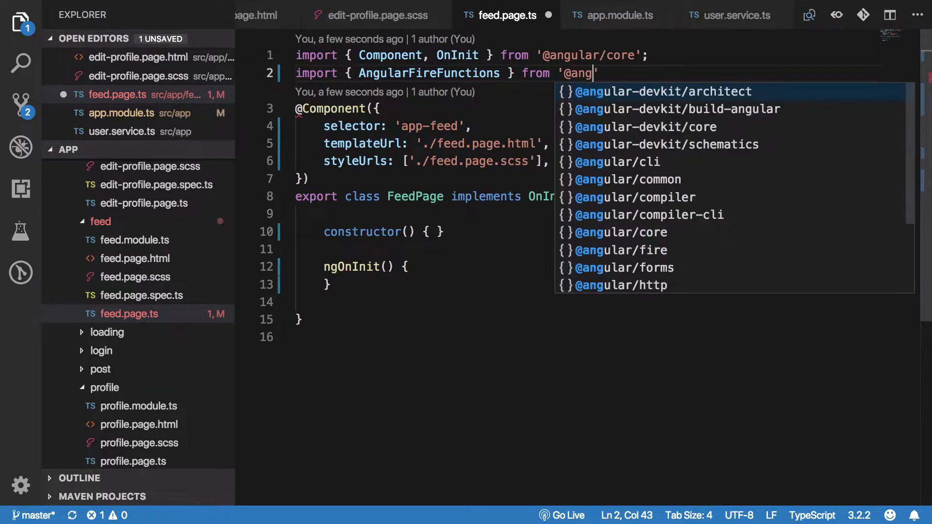
{"action": "type", "text": "ular/fire/functions"}
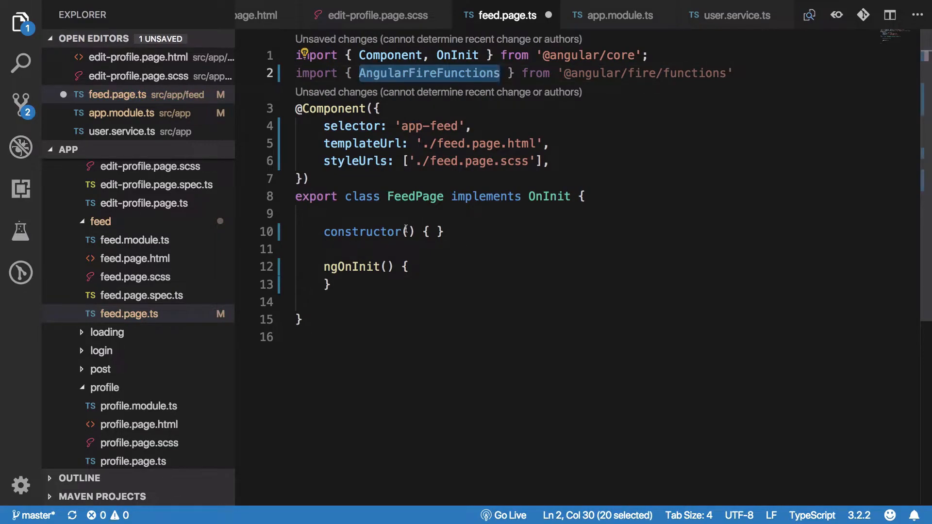
{"action": "type", "text": "private"}
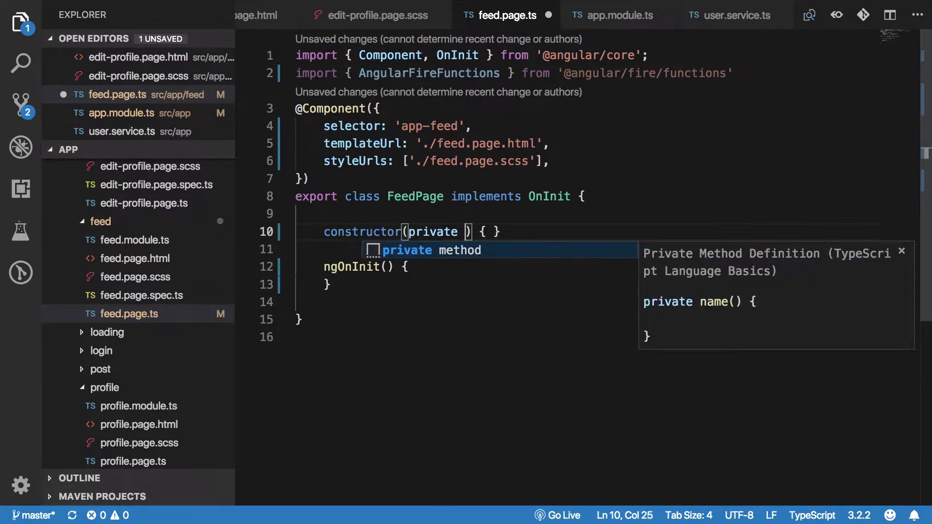
{"action": "type", "text": "af"}
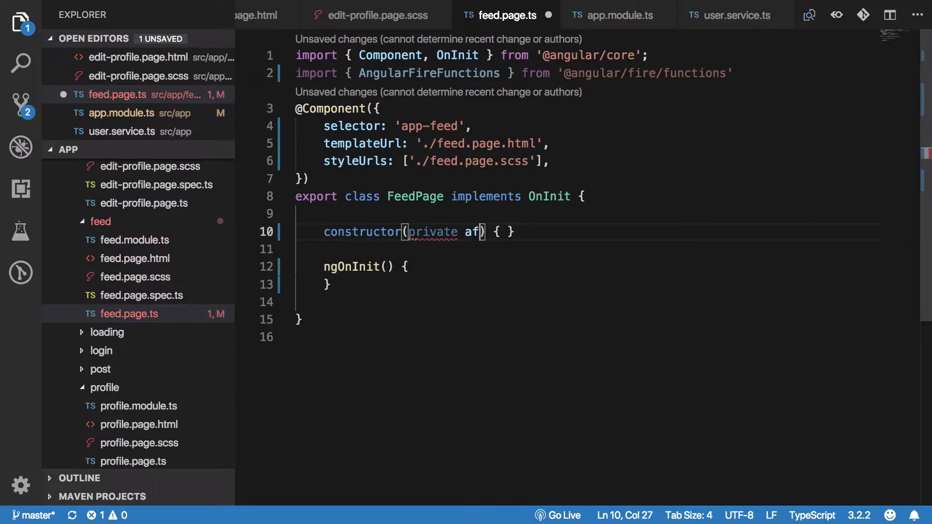
{"action": "type", "text": "f: AngularFireFunctions"}
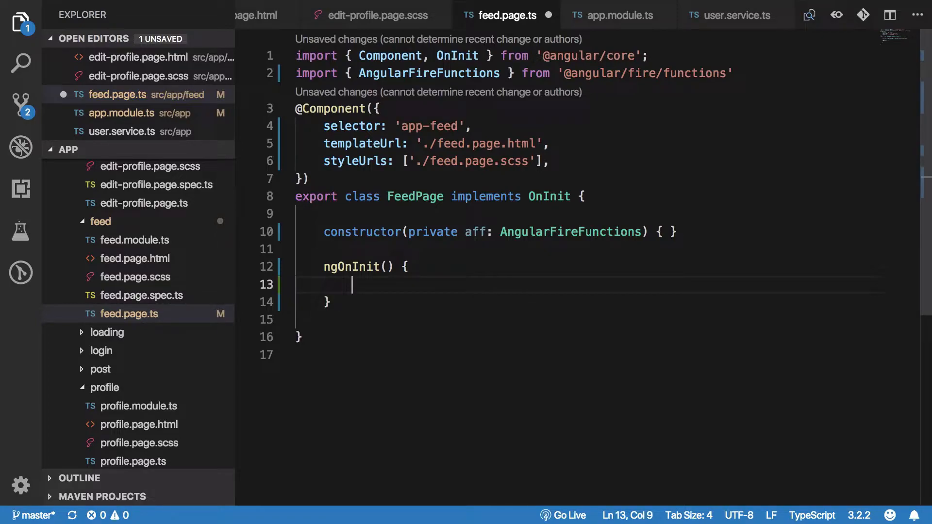
- Start a 'const getFeed =' declaration inside ngOnInit
{"action": "type", "text": "const"}
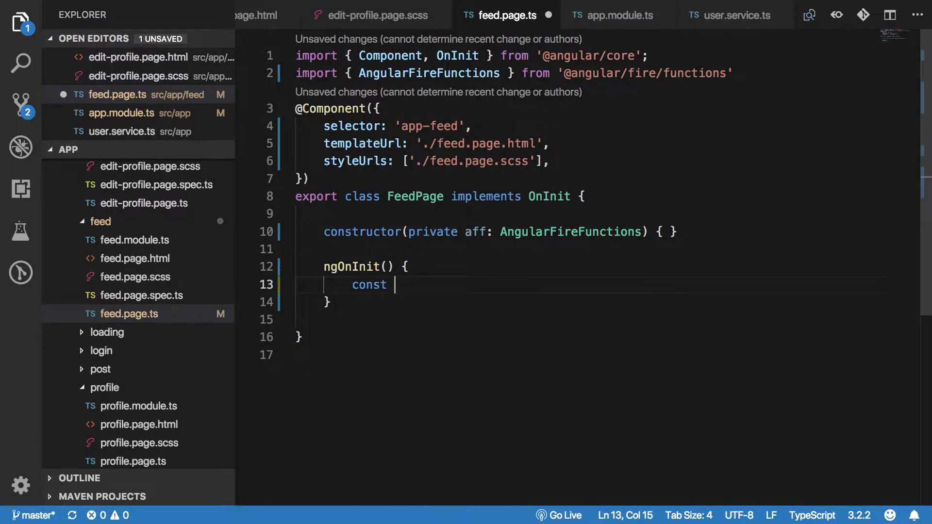
{"action": "type", "text": "getFeed ="}
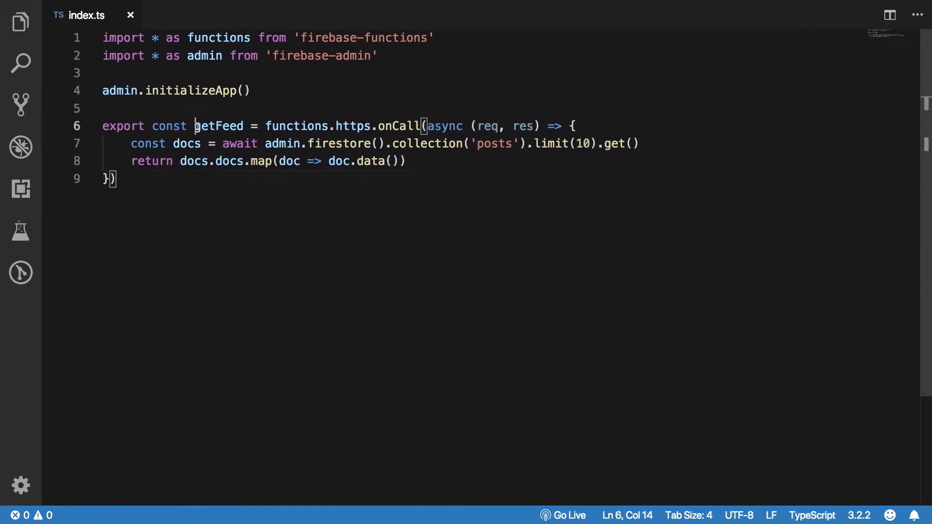
- Select the getFeed callable definition in functions index.ts to confirm its name
{"action": "double_click", "coordinate": [219, 126]}
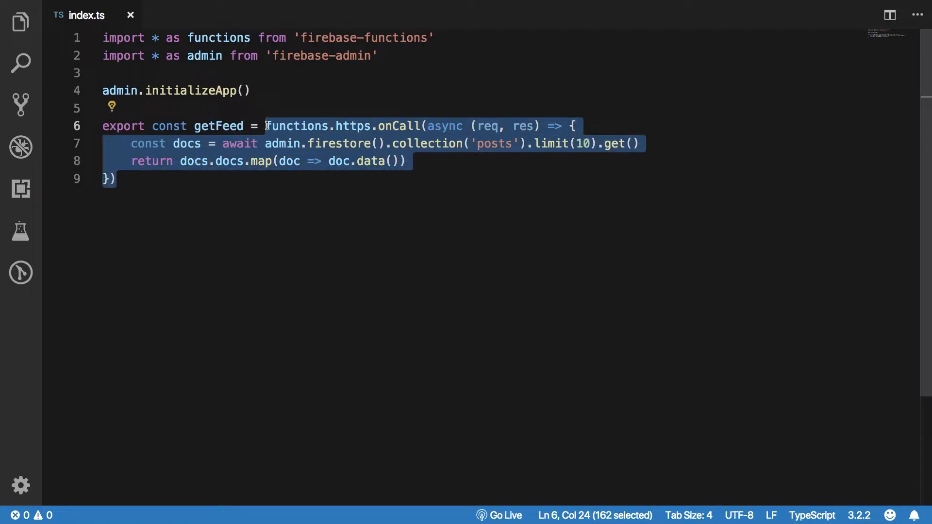
{"action": "double_click", "coordinate": [217, 126]}
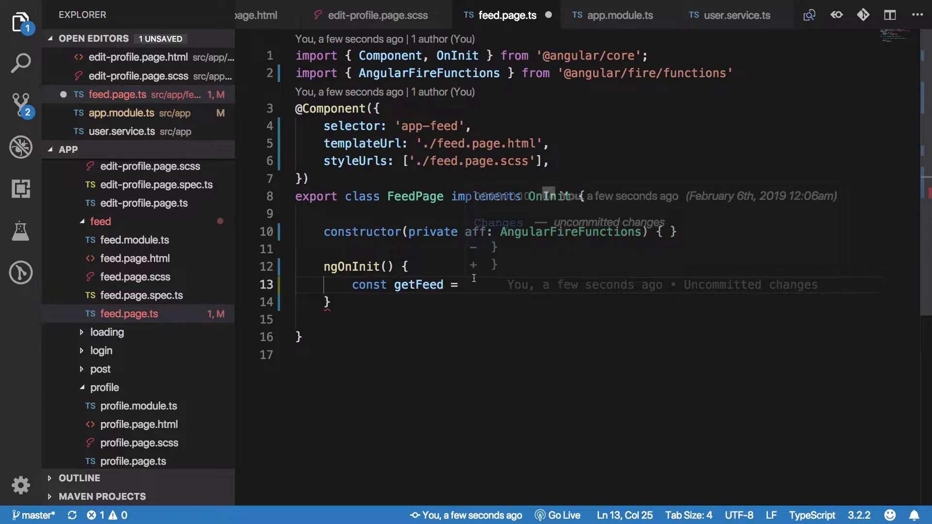
- Set getFeed to this.aff.httpsCallable('getFeed'), briefly trying 'xyz' as the name
{"action": "type", "text": "this.af"}
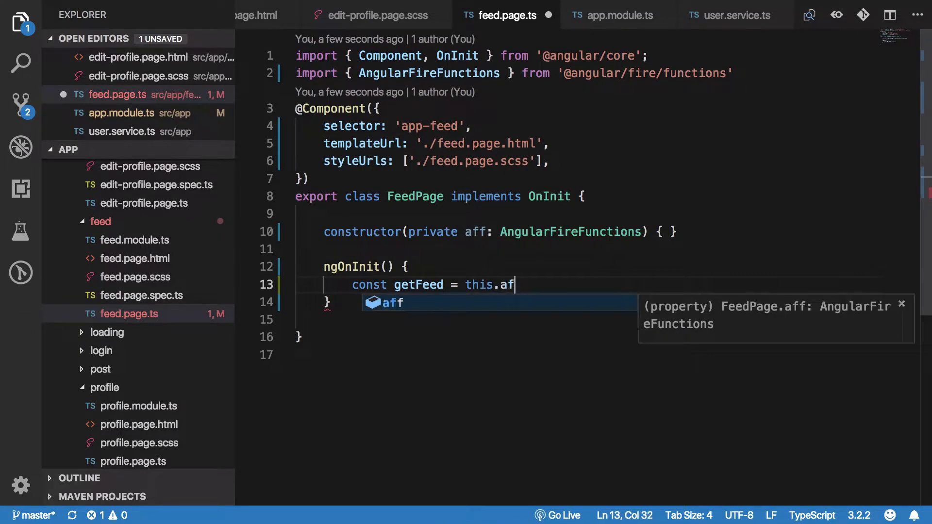
{"action": "type", "text": "f."}
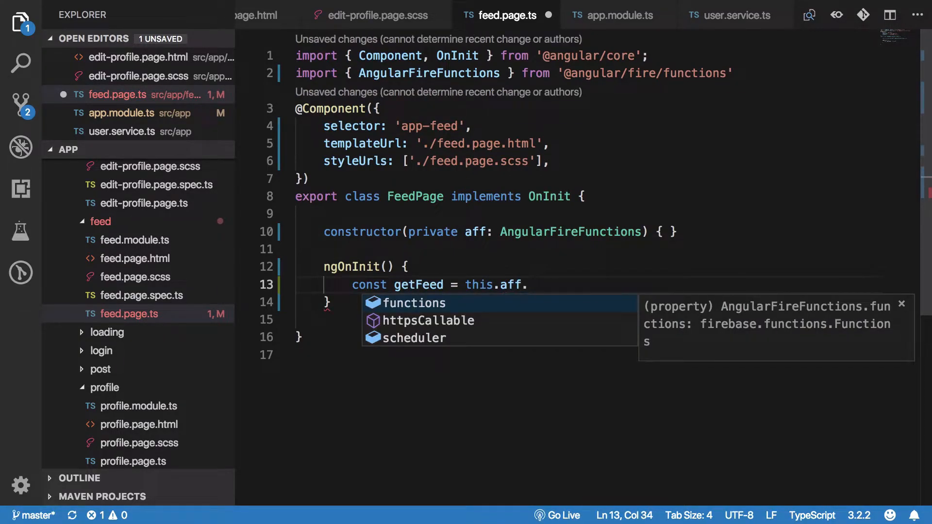
{"action": "type", "text": "httpsCallable('')"}
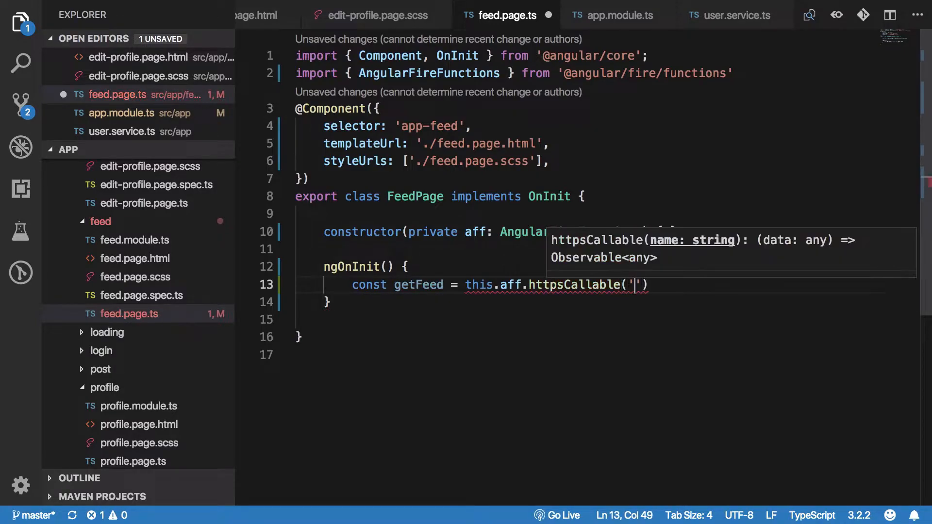
{"action": "type", "text": "getFeed"}
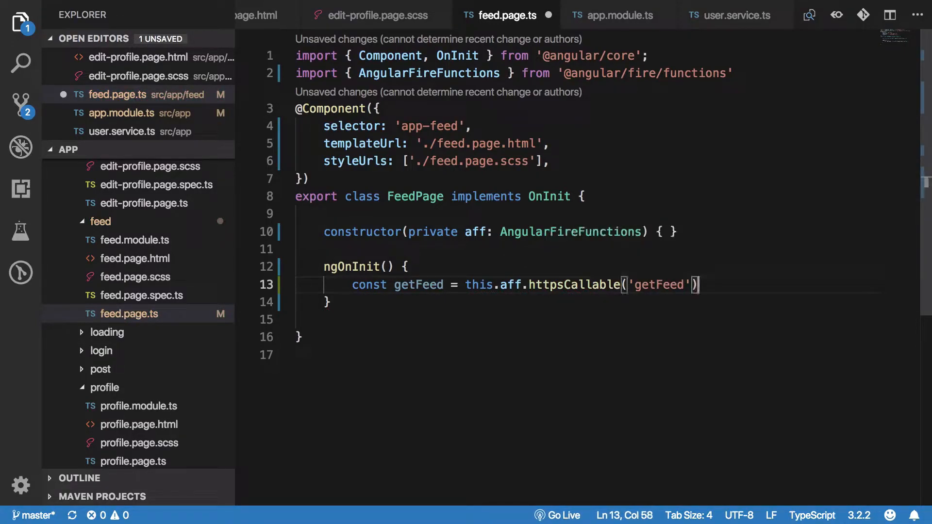
{"action": "type", "text": "xyz"}
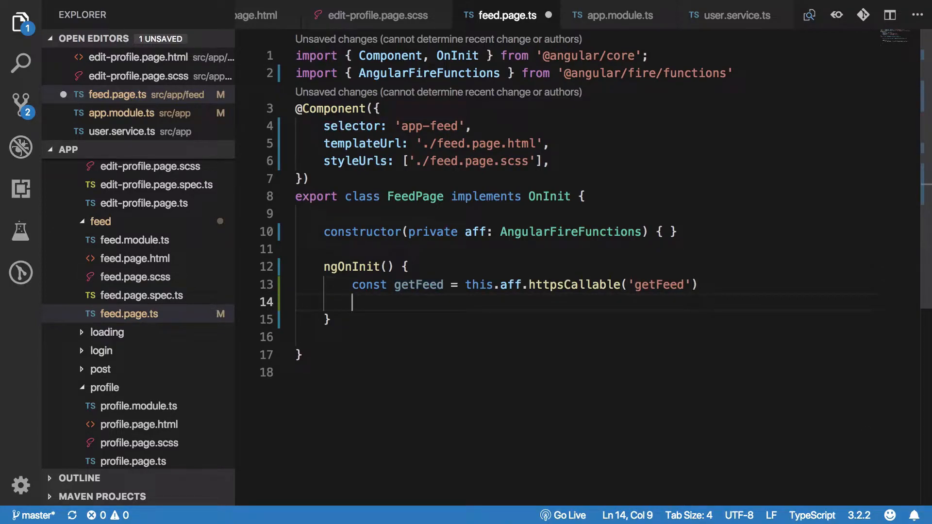
- Call getFeed({}).subscribe and start a console.log of the returned data
{"action": "type", "text": "getFeed({"}
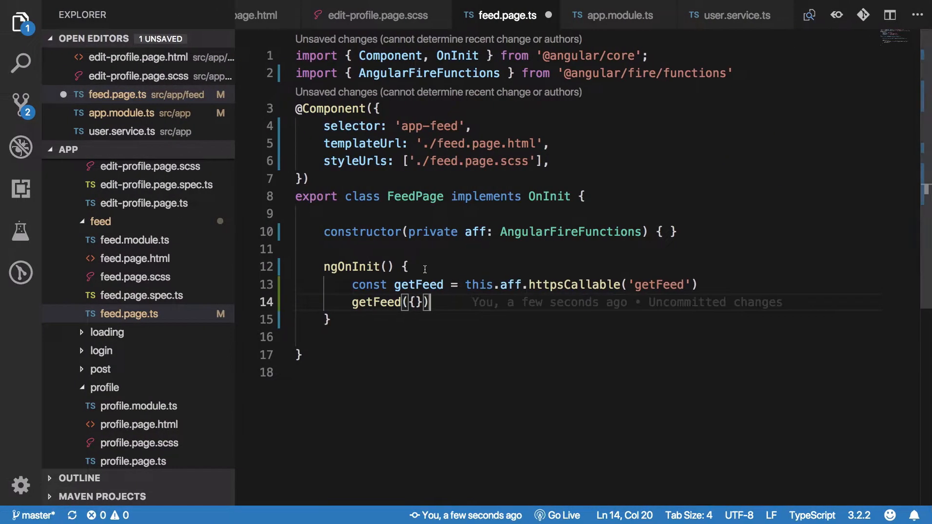
{"action": "type", "text": "."}
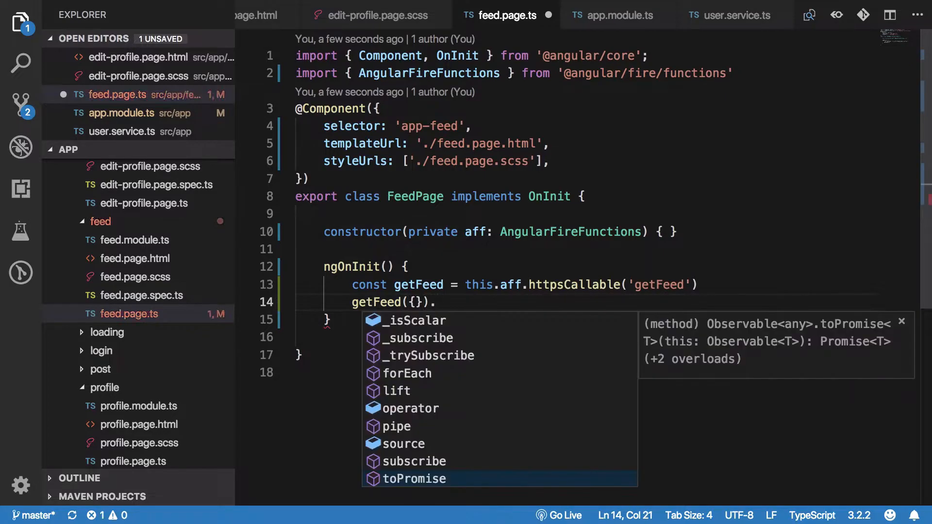
{"action": "type", "text": "sub"}
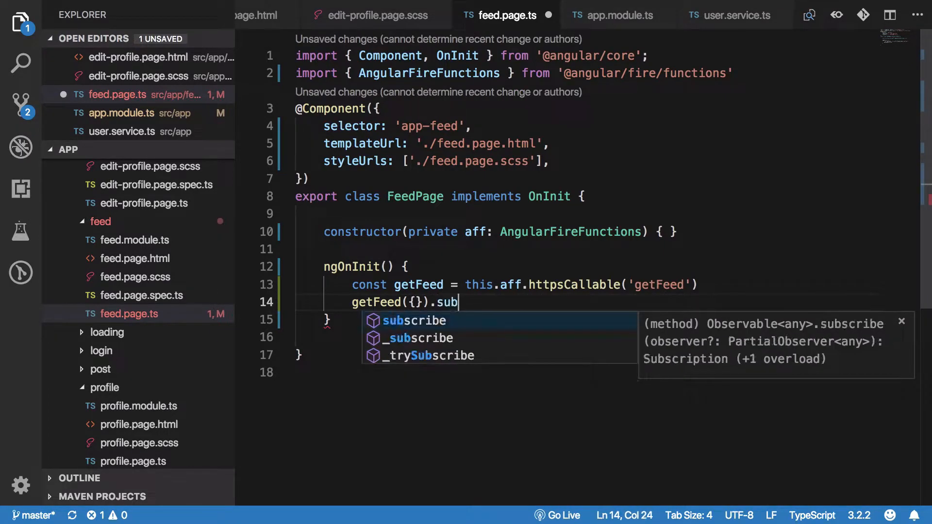
{"action": "key", "text": "Tab"}
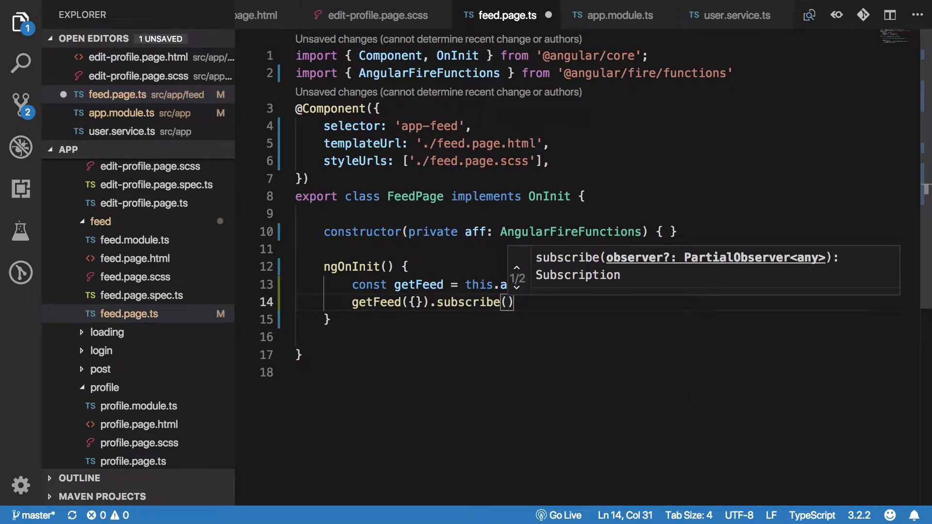
{"action": "type", "text": "cons"}
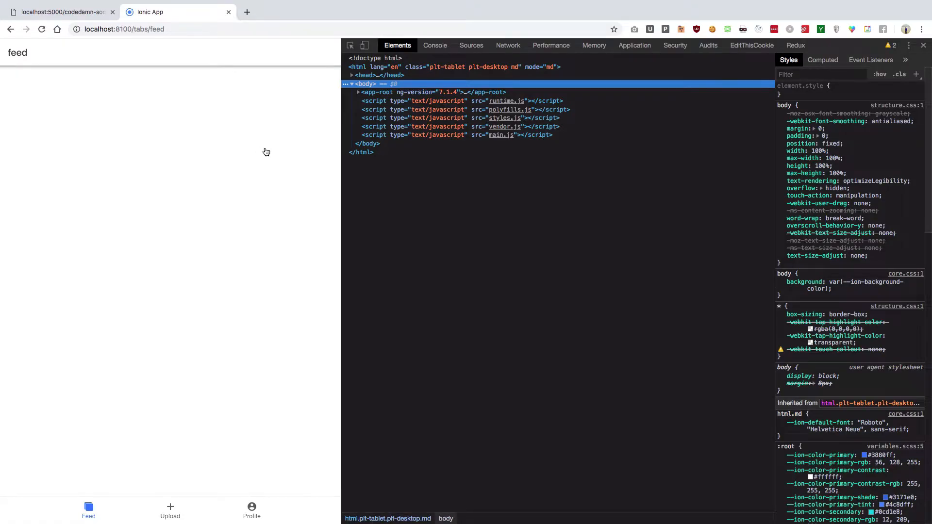
- View the Console and expand the logged array of ten post objects
{"action": "left_click", "coordinate": [435, 46]}
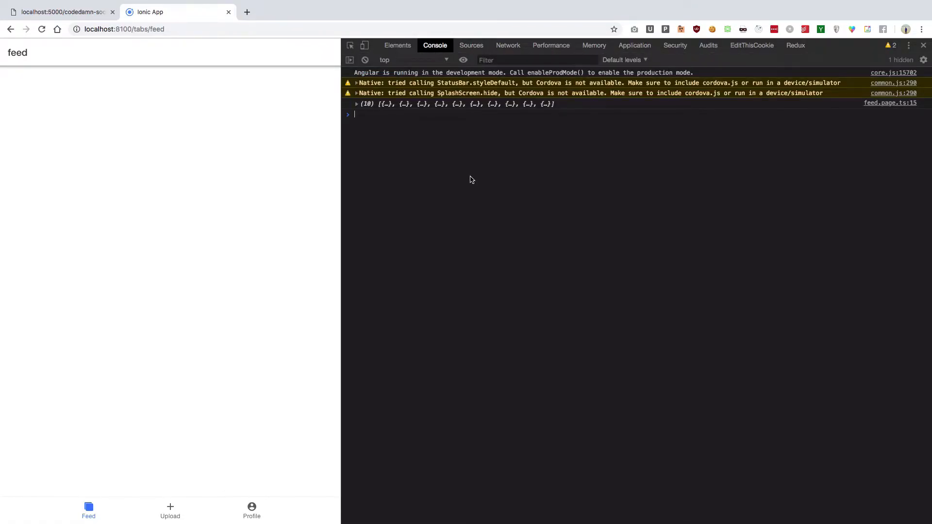
{"action": "left_click", "coordinate": [356, 104]}
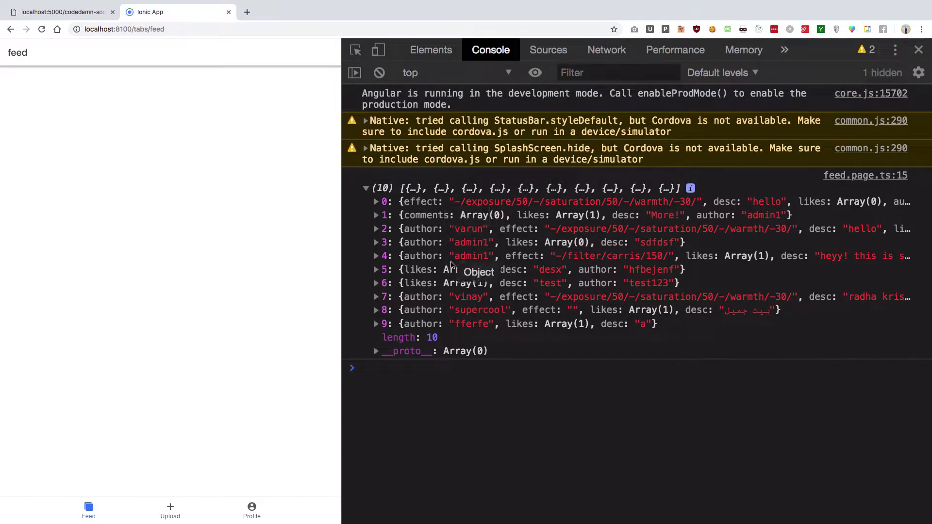
{"action": "mouse_move", "coordinate": [424, 229]}
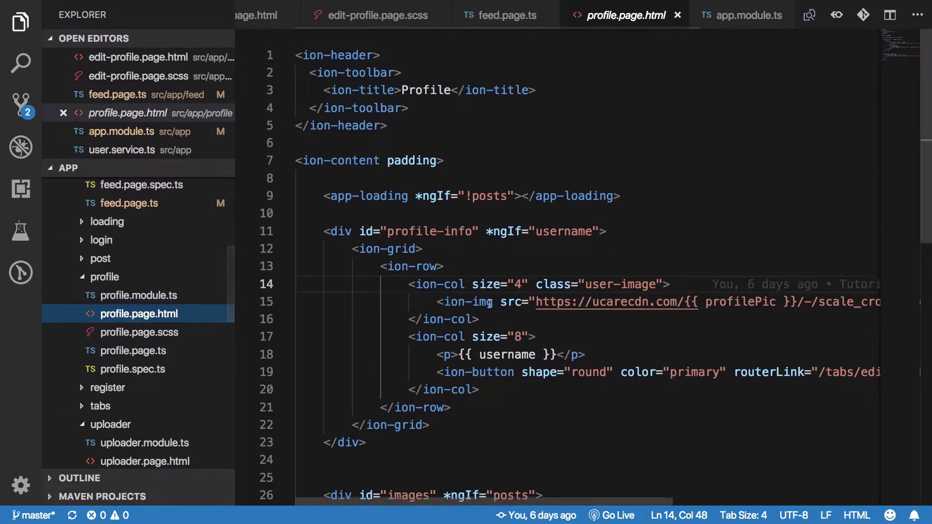
- Open post.page.html and select its whole ion-card post block
{"action": "scroll", "scroll_direction": "down", "scroll_amount": 3}
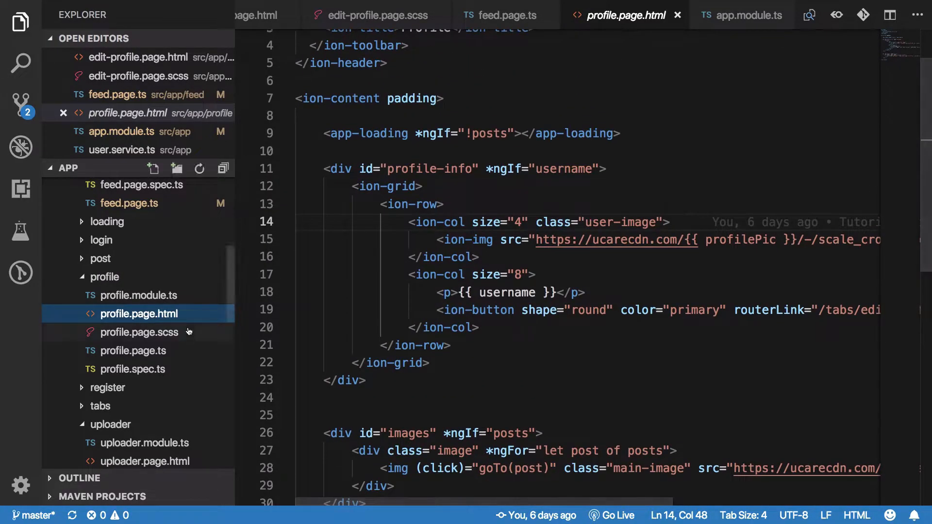
{"action": "left_click", "coordinate": [100, 258]}
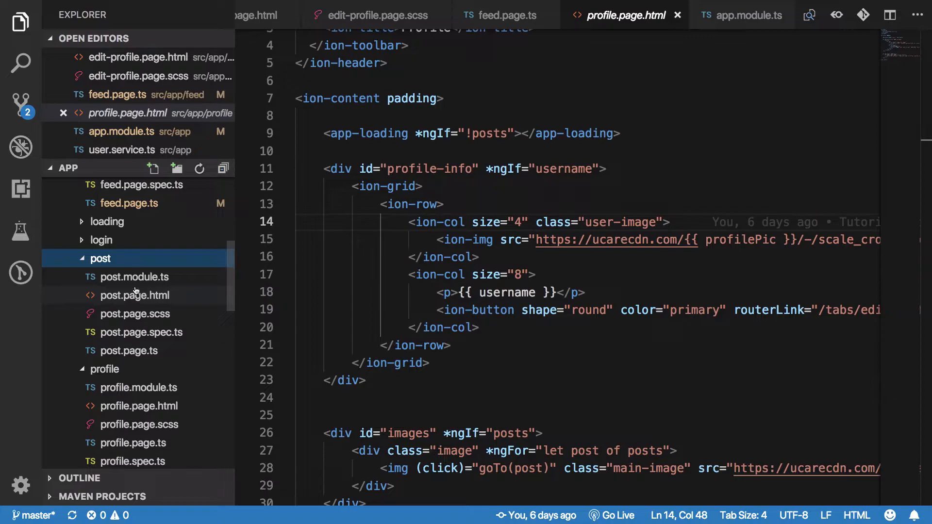
{"action": "left_click", "coordinate": [134, 295]}
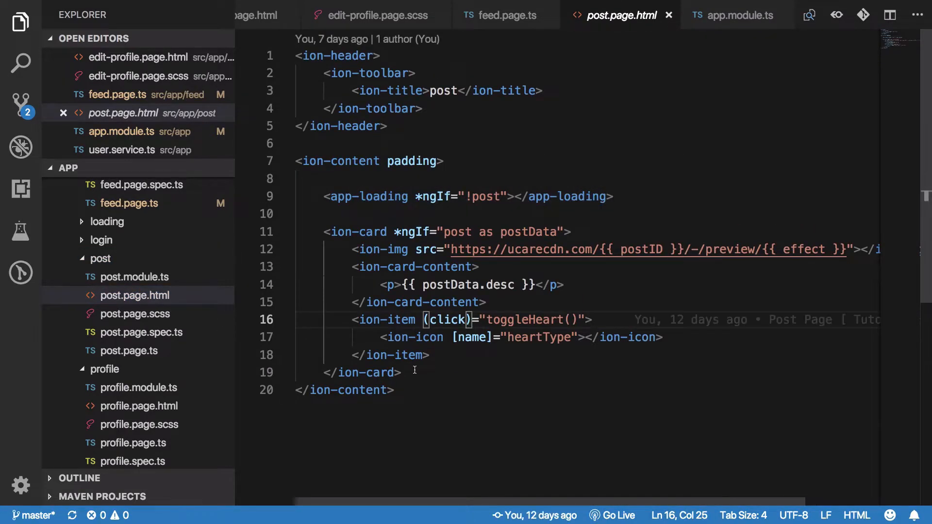
{"action": "left_click_drag", "start_coordinate": [322, 232], "coordinate": [400, 373]}
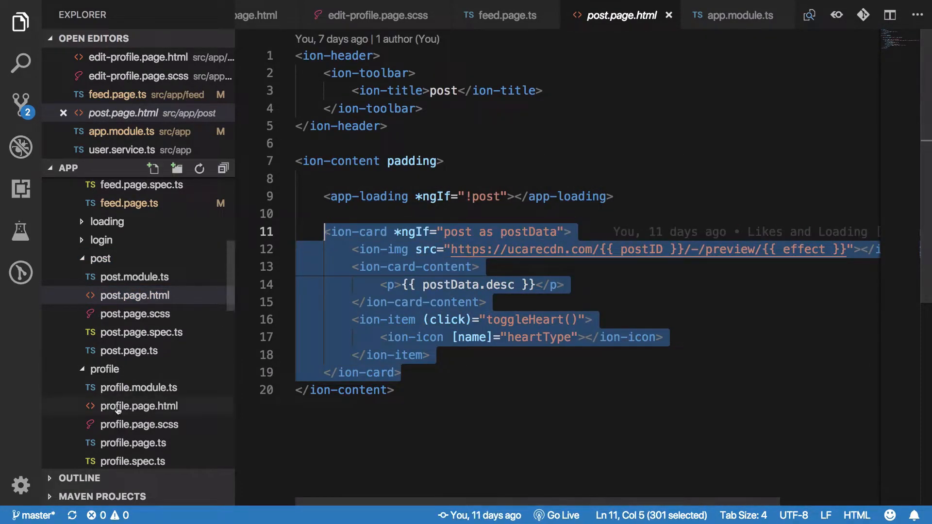
- Return to the feed page files, ending on feed.page.html for the copied markup
{"action": "left_click", "coordinate": [139, 405]}
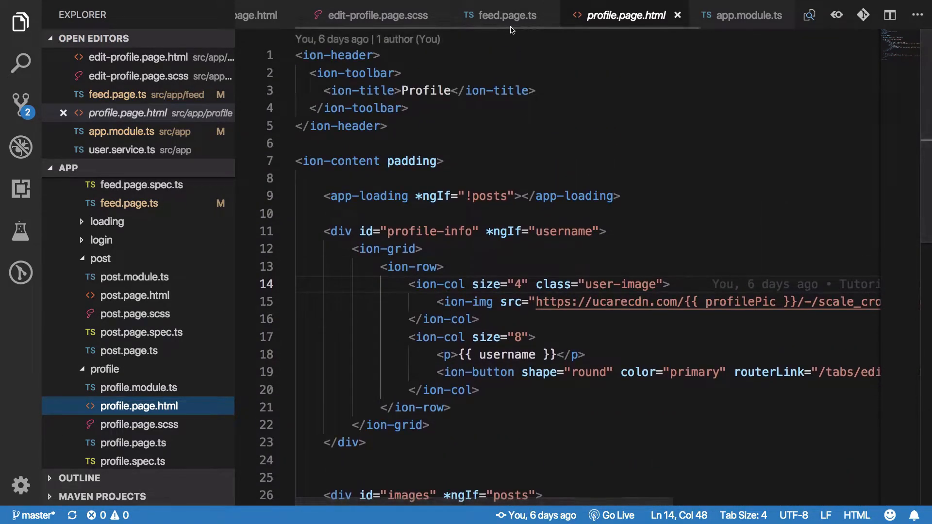
{"action": "left_click", "coordinate": [505, 14]}
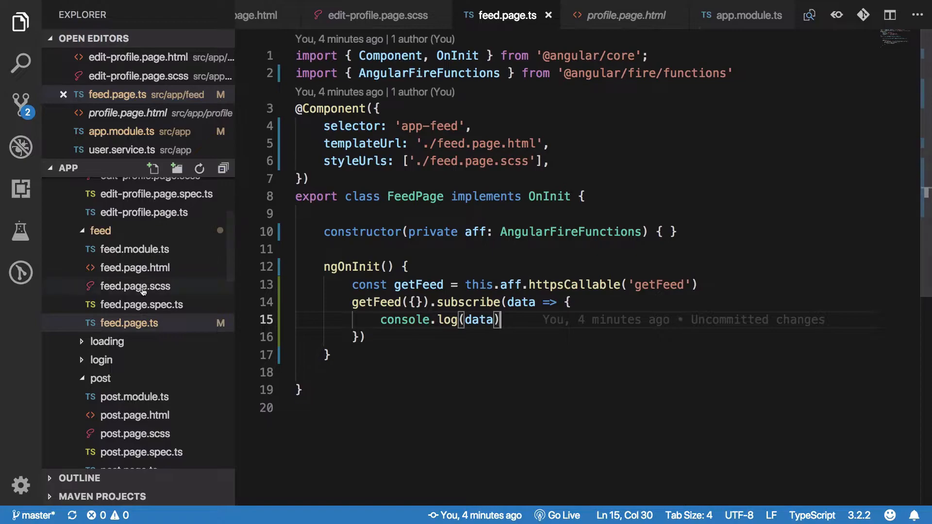
{"action": "left_click", "coordinate": [135, 267]}
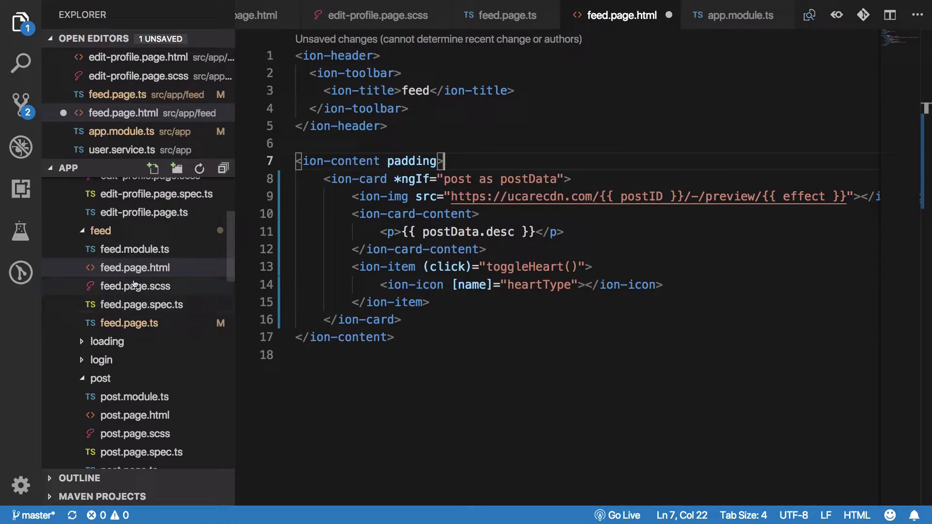
- Declare a posts property and assign this.posts = from the getFeed call
{"action": "left_click", "coordinate": [128, 322]}
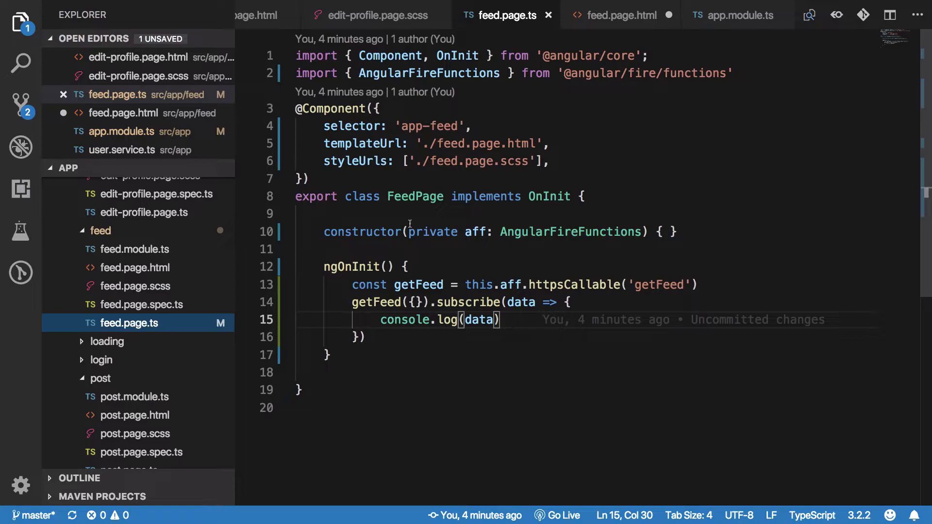
{"action": "type", "text": "po"}
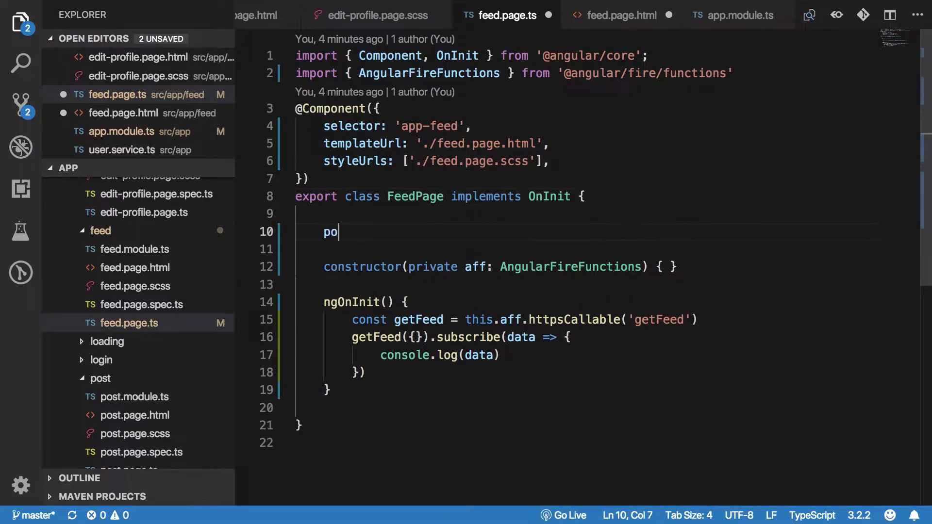
{"action": "type", "text": "sts"}
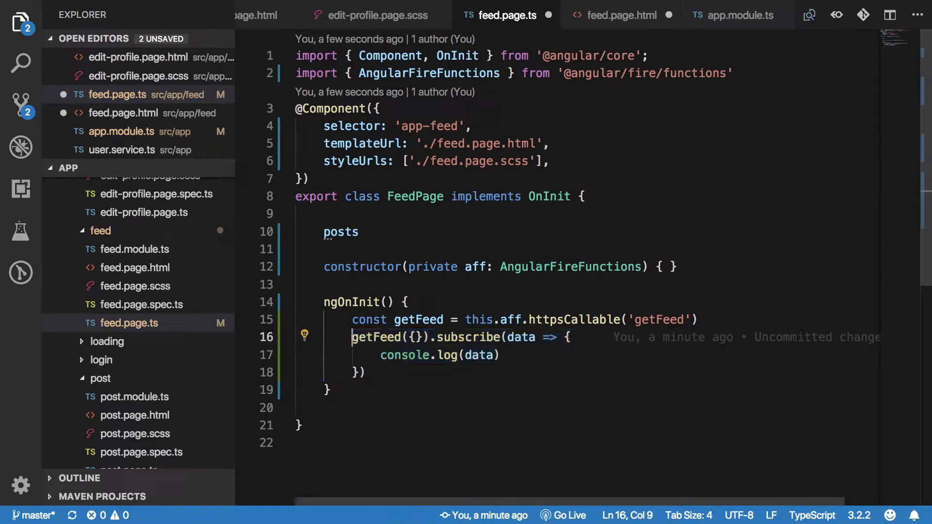
{"action": "type", "text": "this.posts ="}
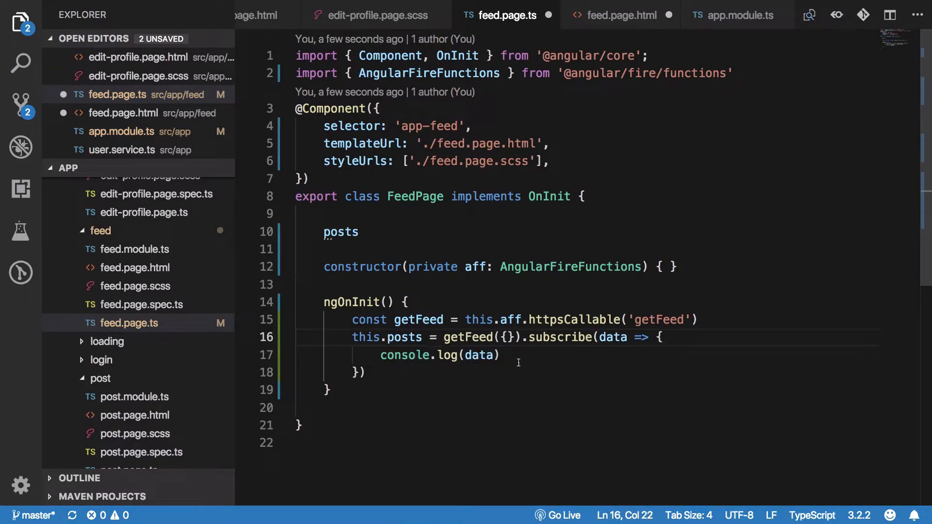
- Delete the .subscribe(data => console.log(data)) chain after getFeed({})
{"action": "left_click_drag", "start_coordinate": [524, 336], "coordinate": [366, 373]}
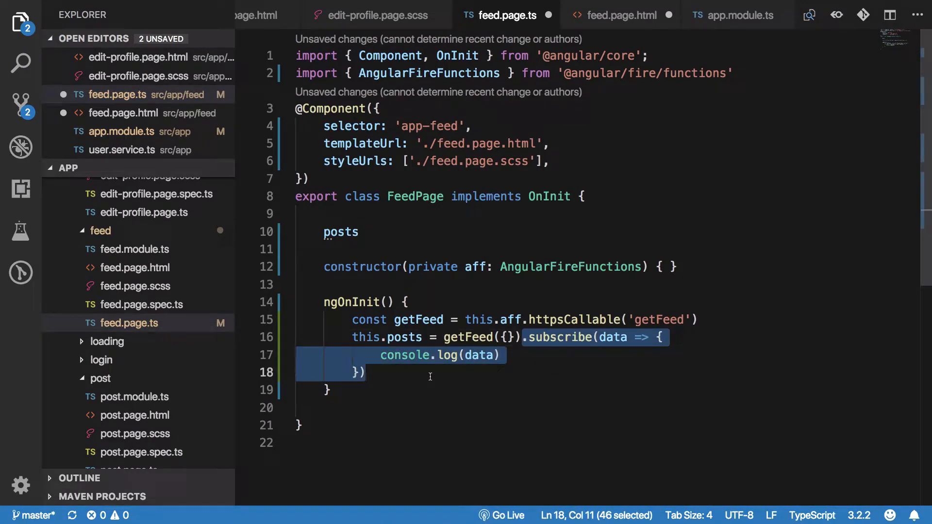
{"action": "key", "text": "Delete"}
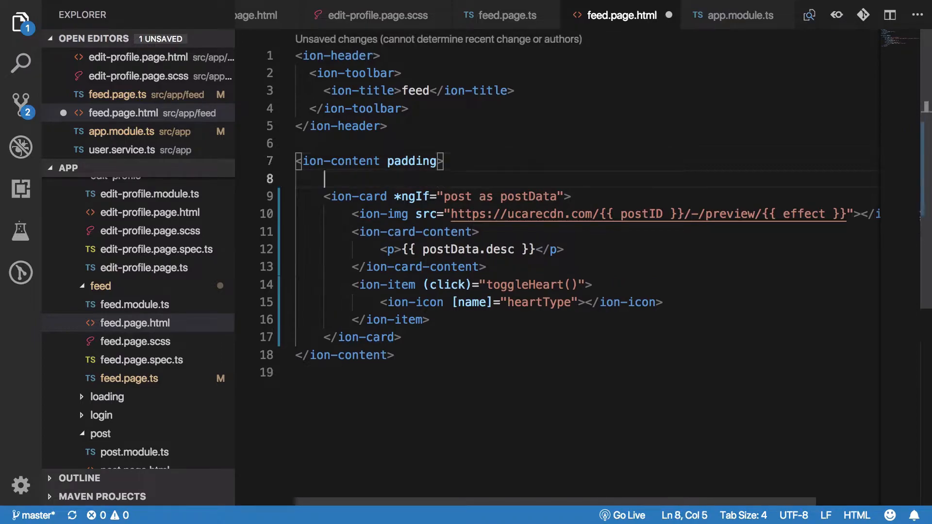
- Wrap the card in <div *ngIf="posts | async as feed"> in feed.page.html
{"action": "type", "text": "<div ng"}
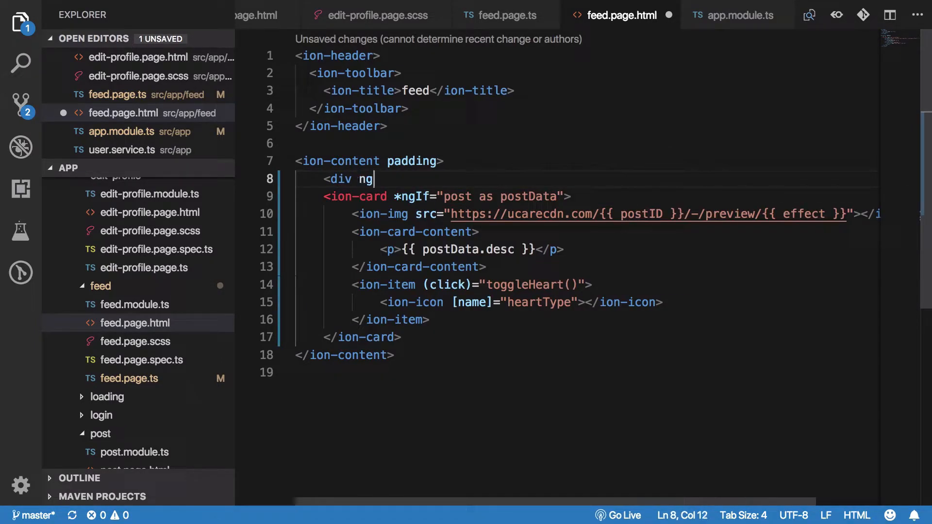
{"action": "type", "text": "If=\"\""}
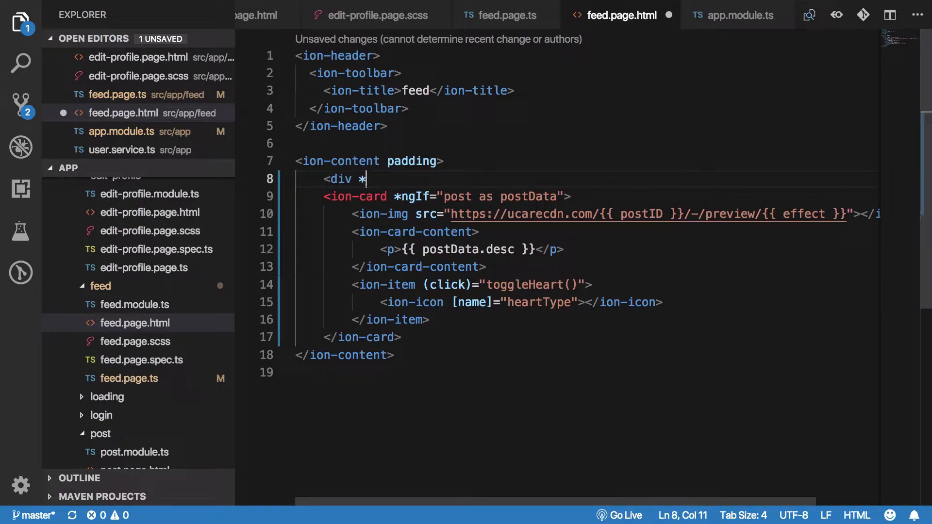
{"action": "type", "text": "ngIf=\"\""}
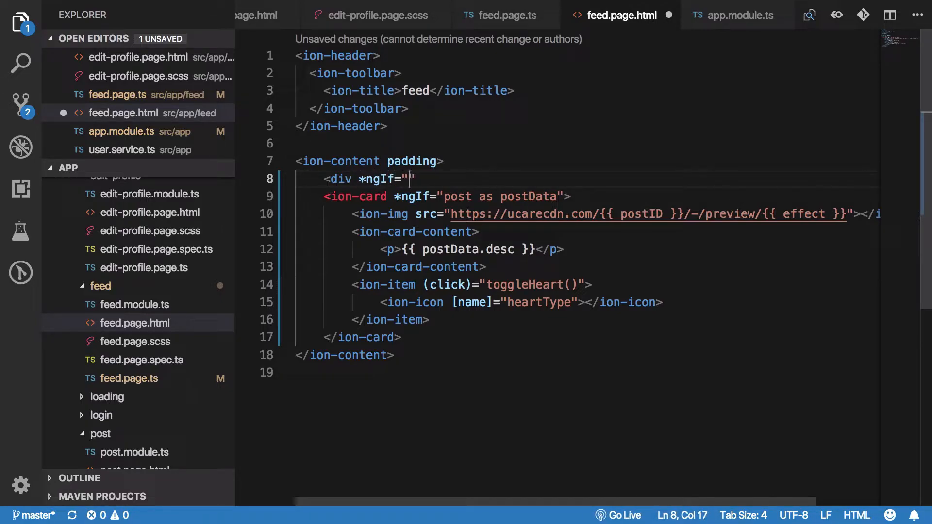
{"action": "type", "text": "posts | async"}
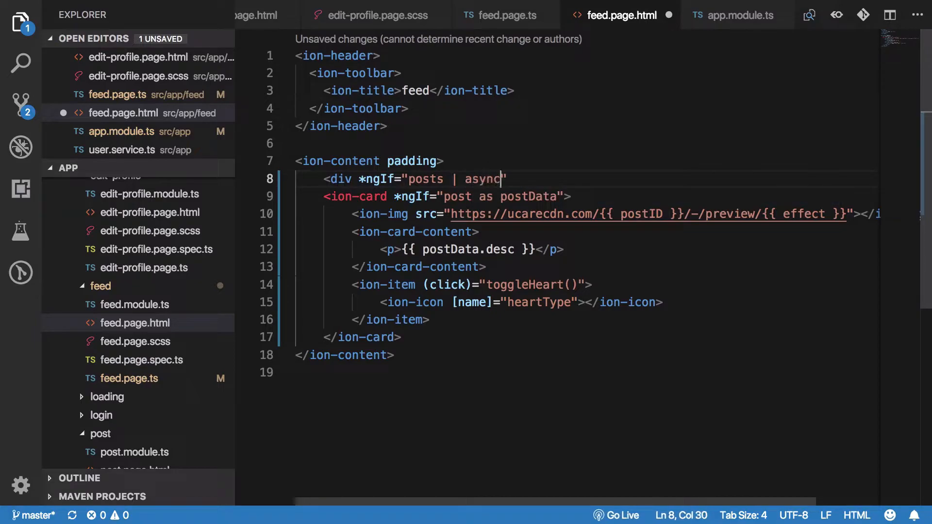
{"action": "type", "text": "as"}
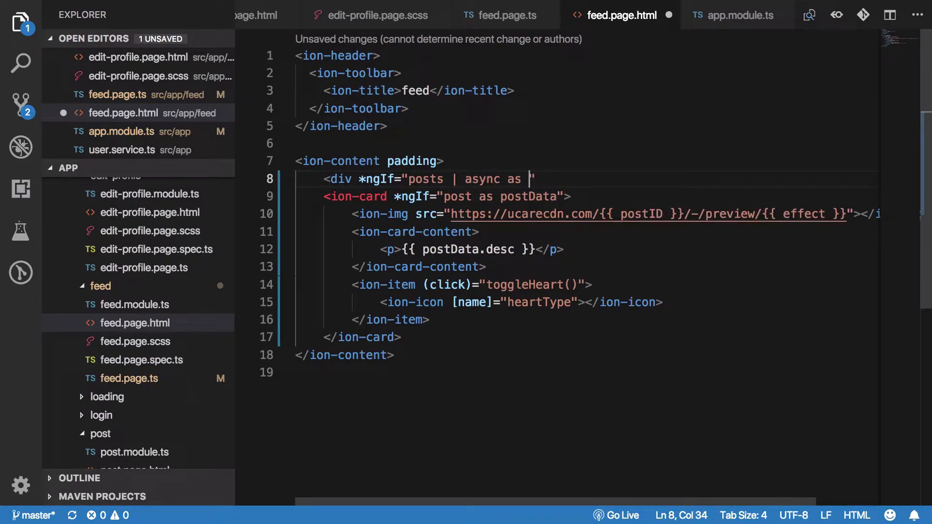
{"action": "type", "text": "feed"}
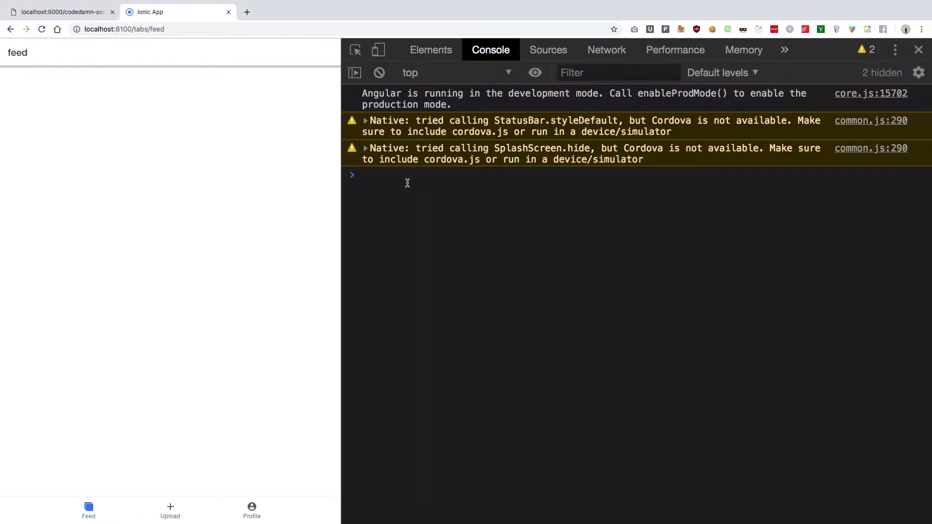
- View the blank localhost:8100 feed tab in Chrome with only Cordova warnings in the console
{"action": "left_click", "coordinate": [60, 12]}
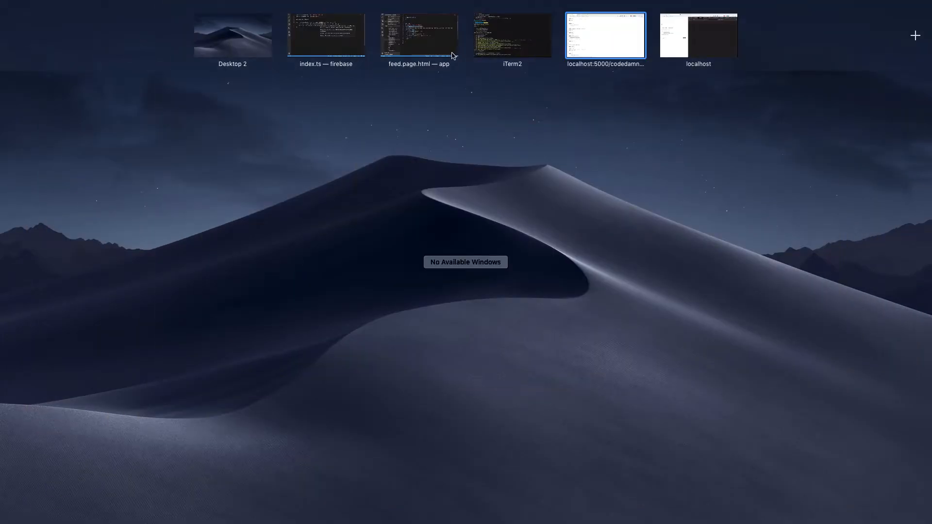
- Have getFeed's map callback in index.ts return { postID: doc.id, ...doc.data() }
{"action": "left_click", "coordinate": [326, 35]}
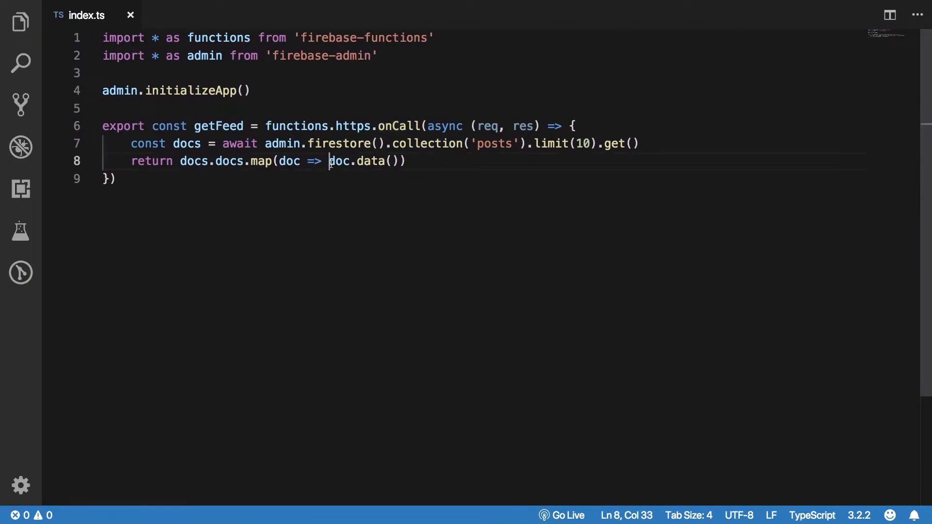
{"action": "type", "text": "("}
{"action": "type", "text": "return {"}
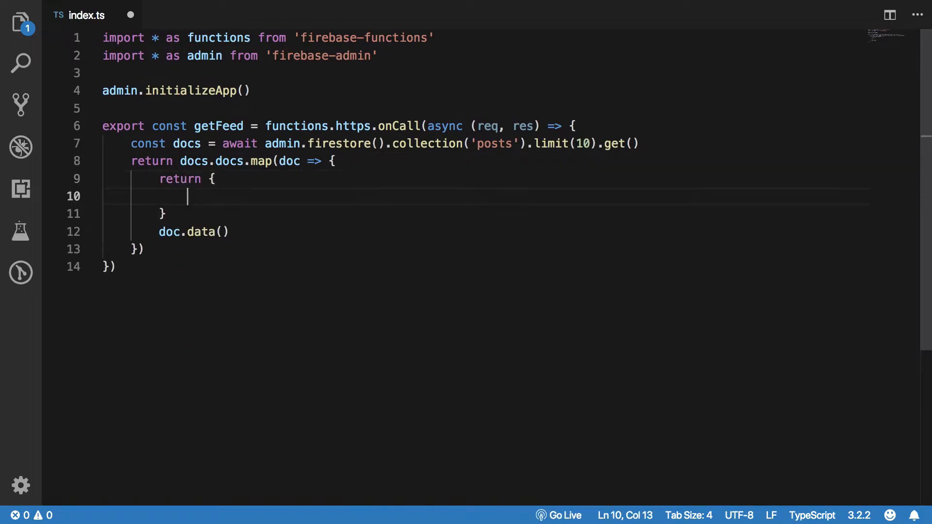
{"action": "type", "text": "doc.id"}
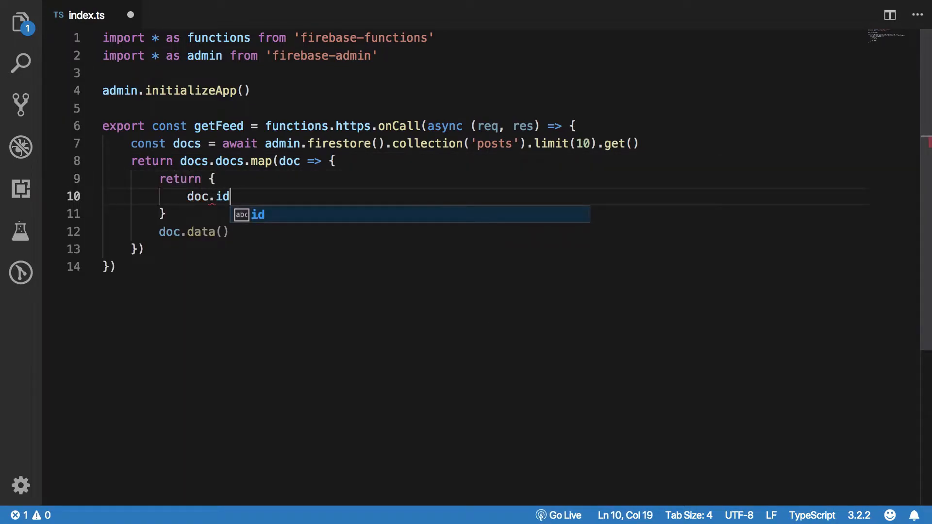
{"action": "type", "text": "post"}
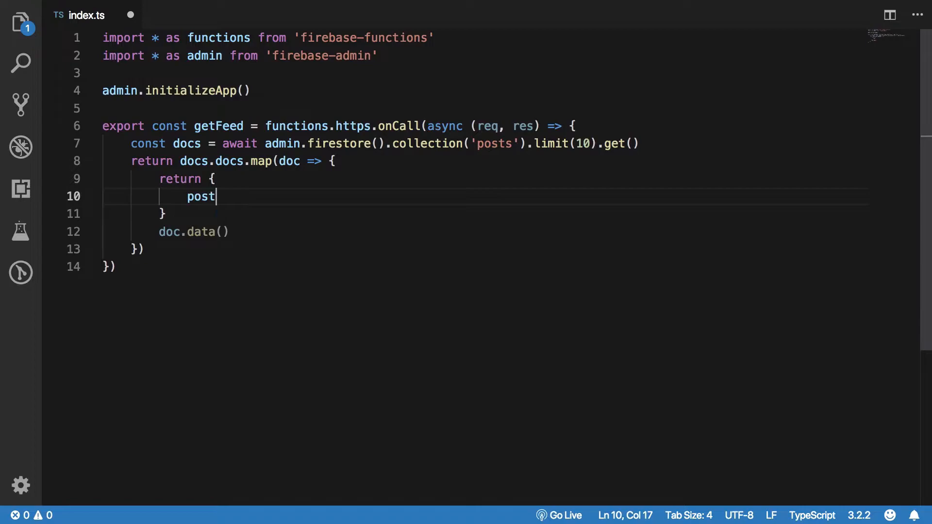
{"action": "type", "text": "ID: doc.id,"}
{"action": "type", "text": "data: doc.data()"}
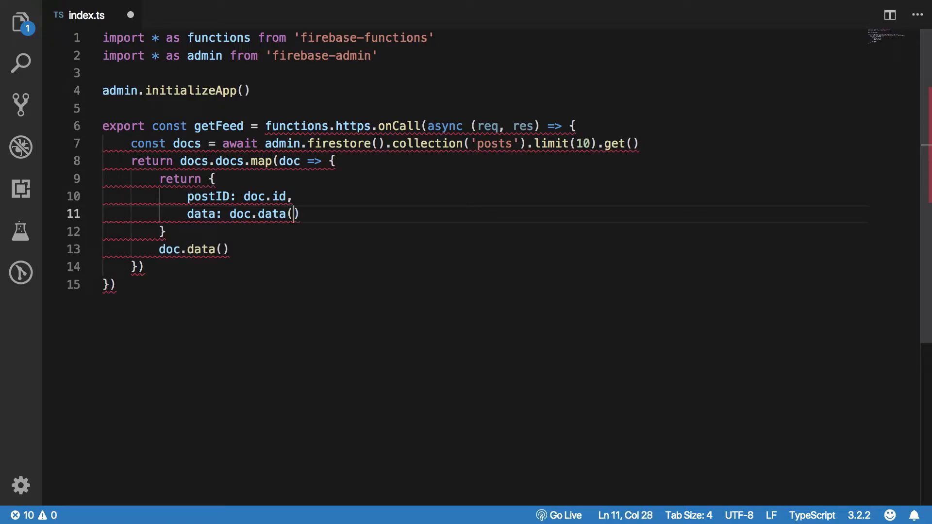
{"action": "key", "text": "BackSpace"}
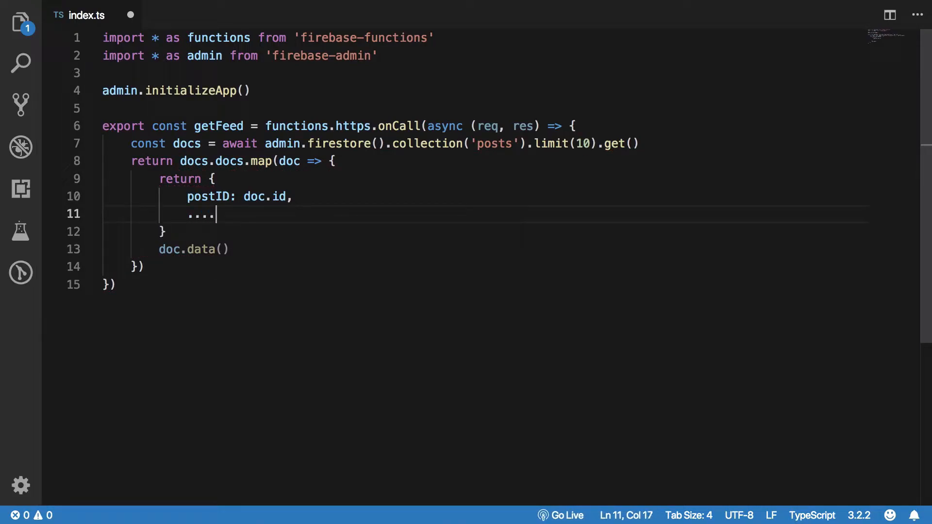
{"action": "type", "text": "doc.da"}
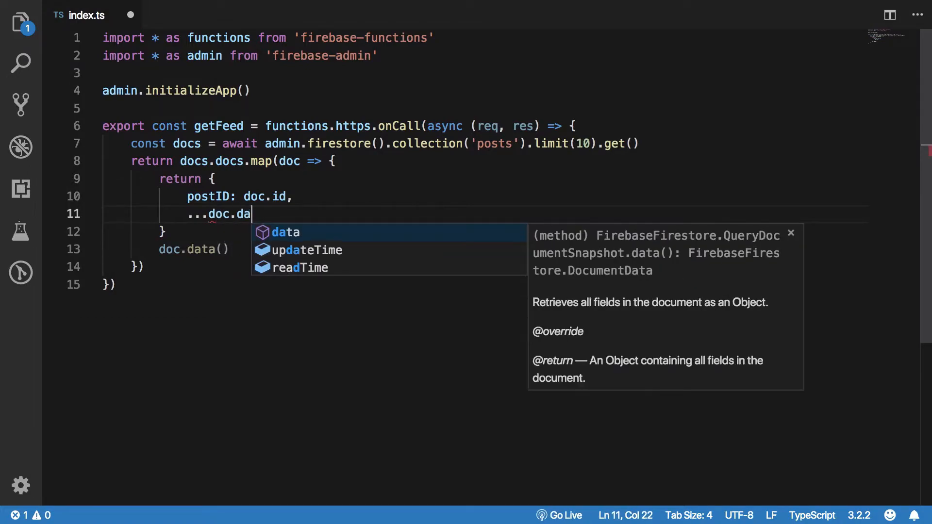
{"action": "key", "text": "Tab"}
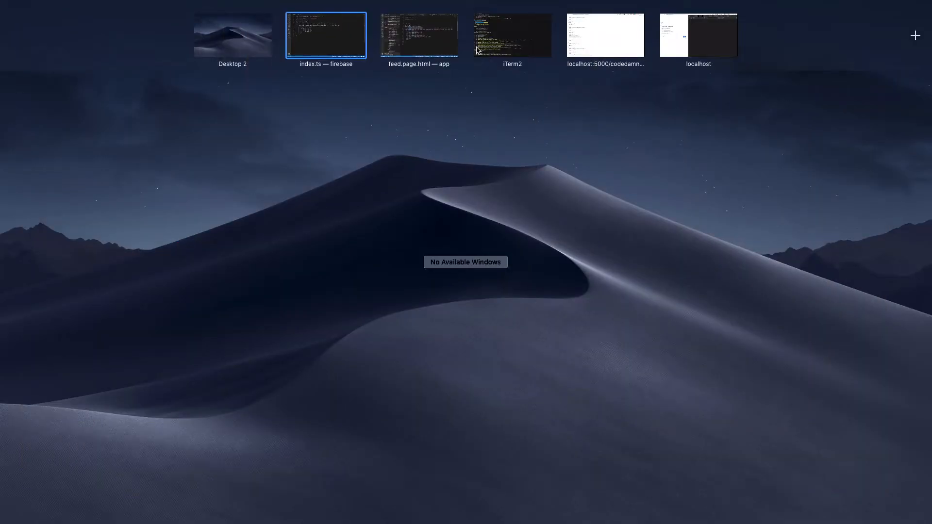
- Show the ~/functions zsh session in iTerm2 beside the ionic serve output
{"action": "left_click", "coordinate": [512, 35]}
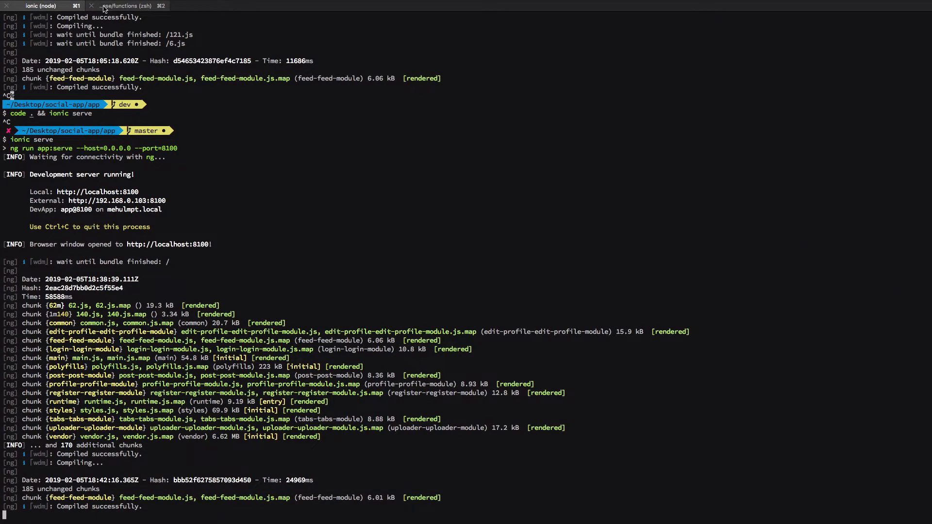
{"action": "left_click", "coordinate": [125, 6]}
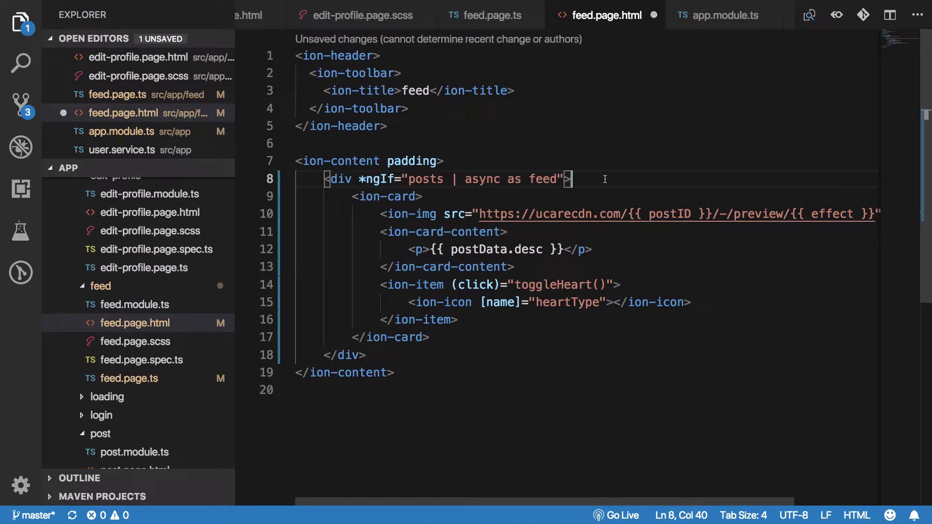
- Loop ion-card with *ngFor over posts, binding the image to post.postID and text to post.desc
{"action": "type", "text": "*ngFor=\"let post of"}
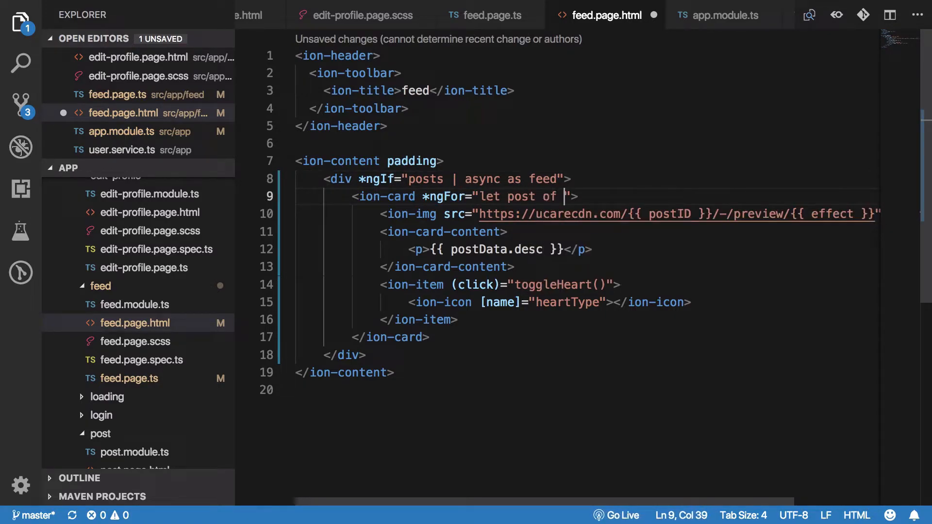
{"action": "type", "text": "feed"}
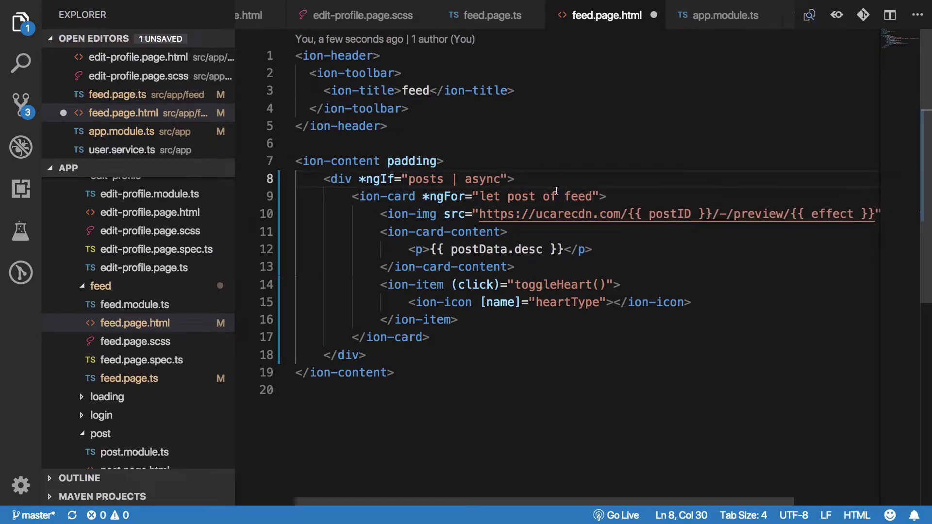
{"action": "type", "text": "posts"}
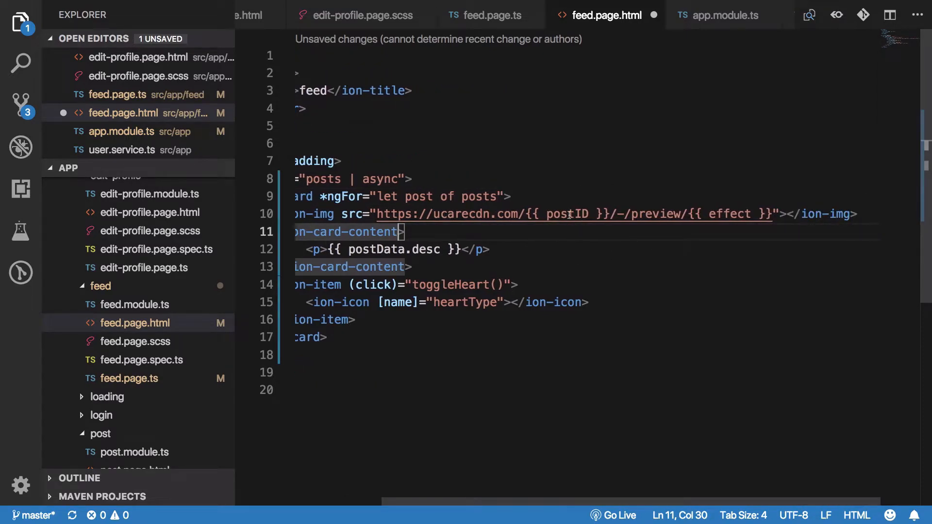
{"action": "type", "text": "post.posd"}
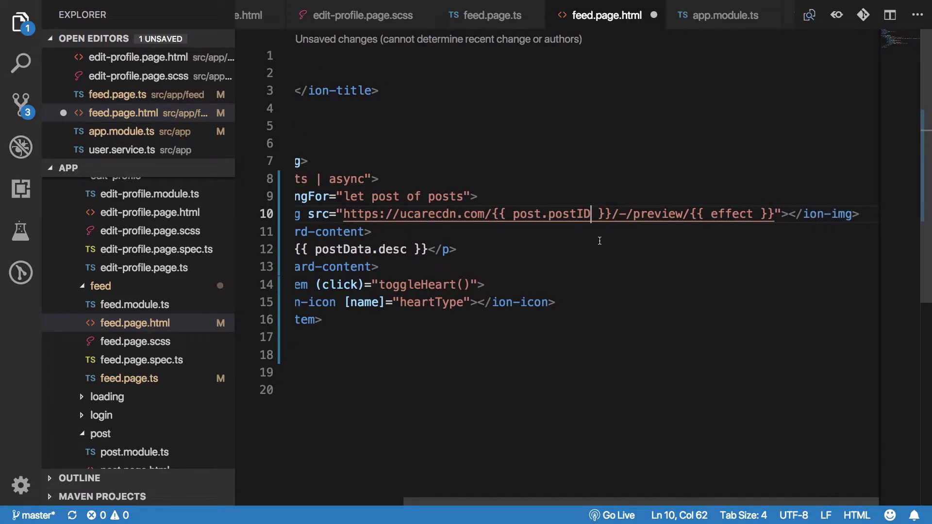
{"action": "type", "text": "post."}
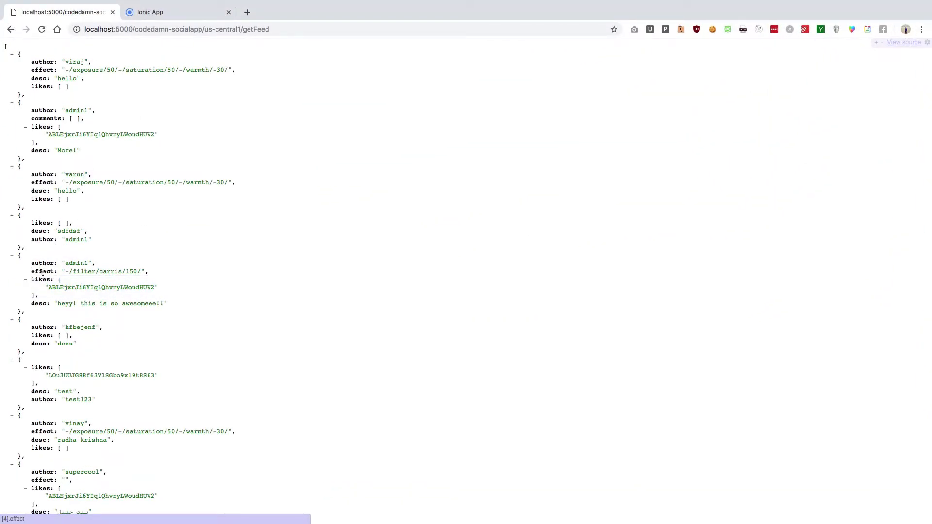
{"action": "mouse_move", "coordinate": [199, 312]}
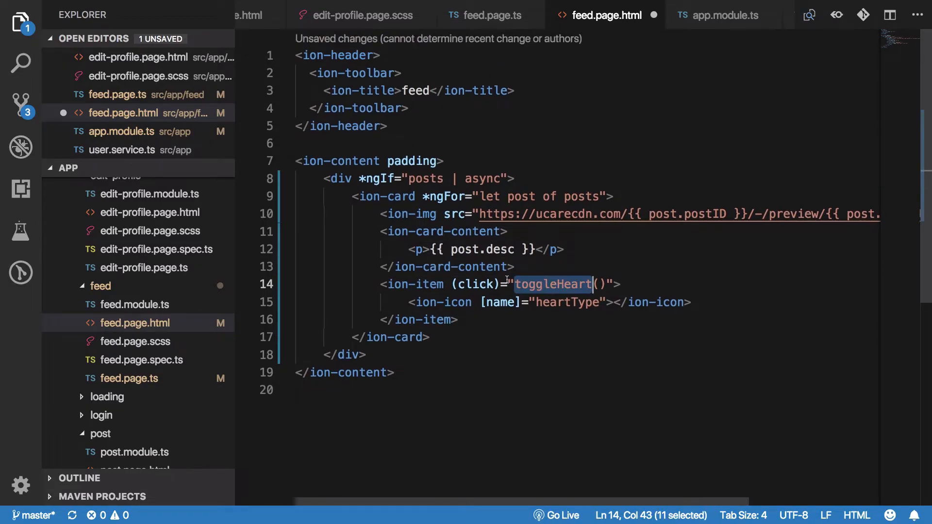
- Title the page Feed and make the wrapping div's *ngIf check posts directly, then save
{"action": "double_click", "coordinate": [565, 301]}
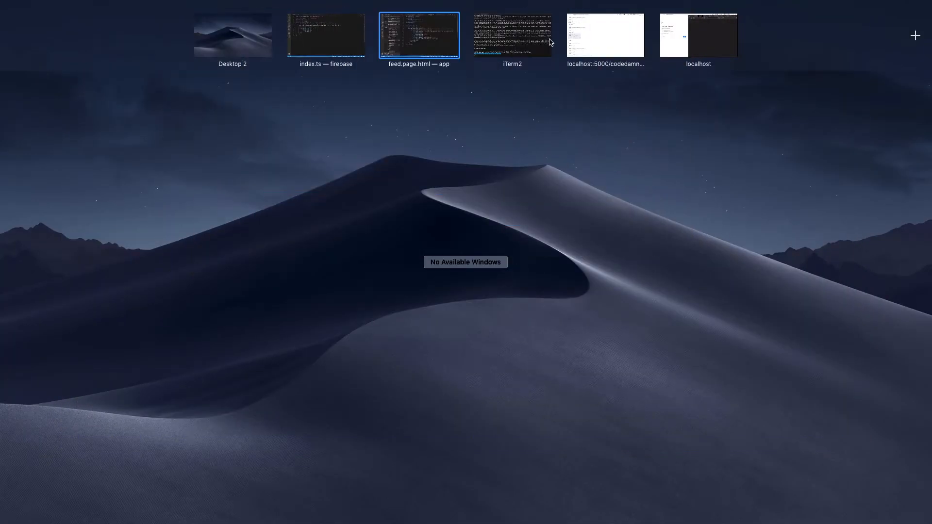
{"action": "left_click", "coordinate": [512, 35]}
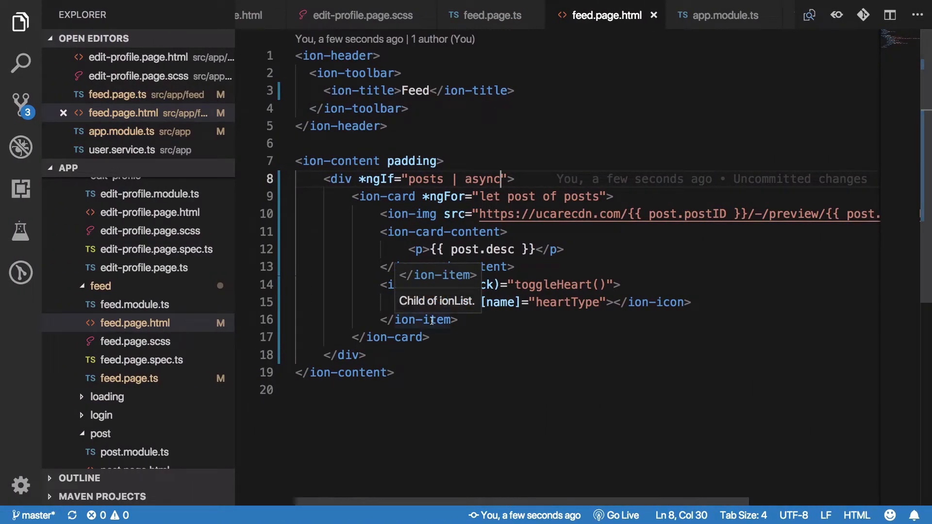
{"action": "key", "text": "Backspace"}
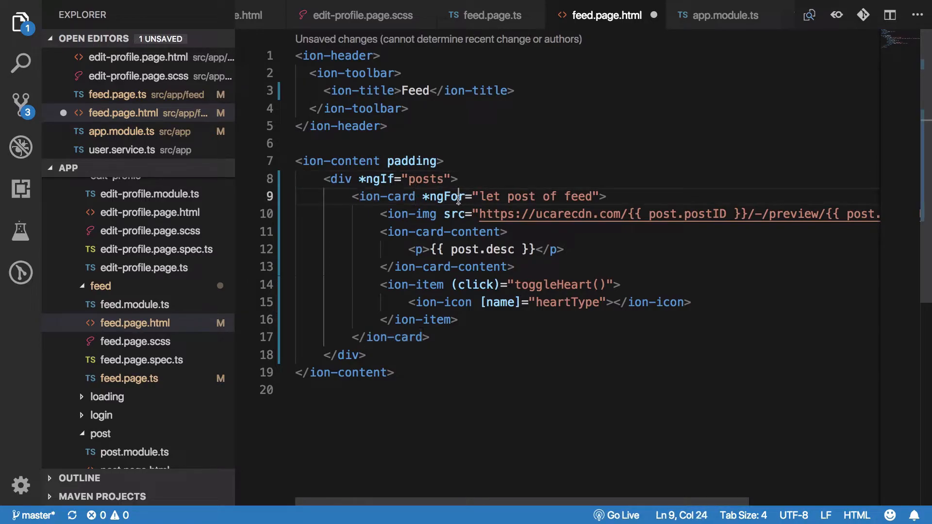
{"action": "type", "text": "posts"}
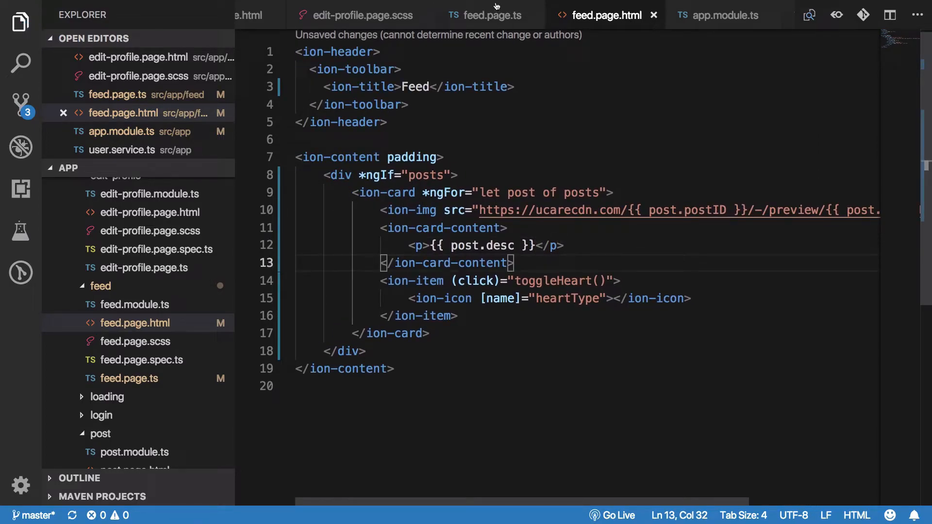
- Subscribe to getFeed in feed.page.ts, setting this.posts = data
{"action": "left_click", "coordinate": [490, 14]}
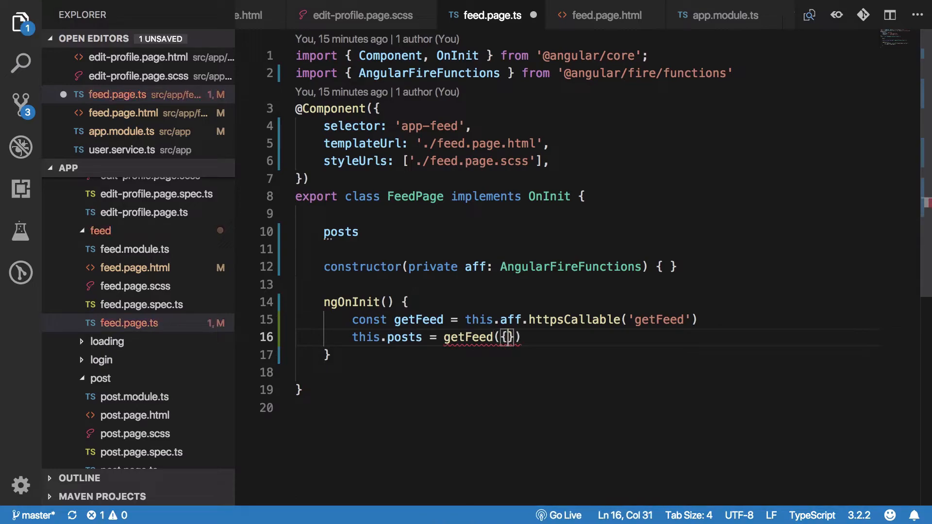
{"action": "type", "text": "})"}
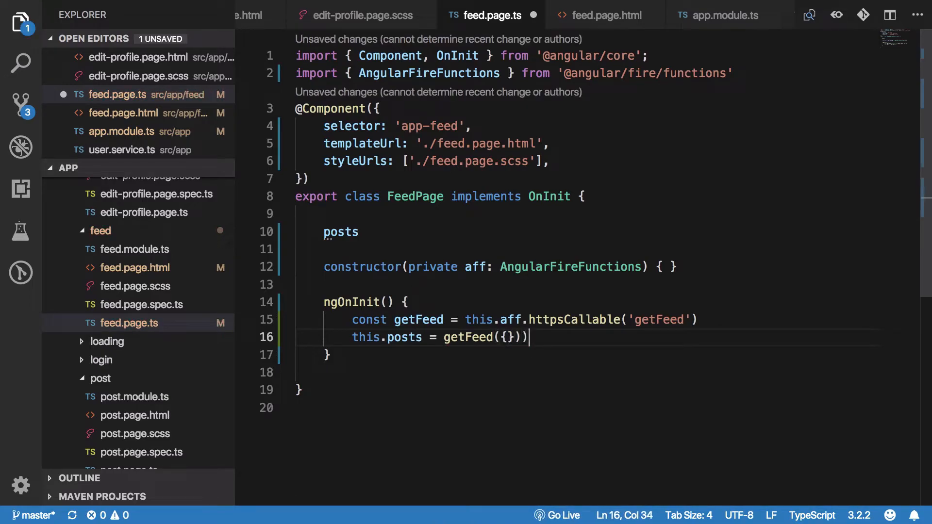
{"action": "type", "text": ".subscribe"}
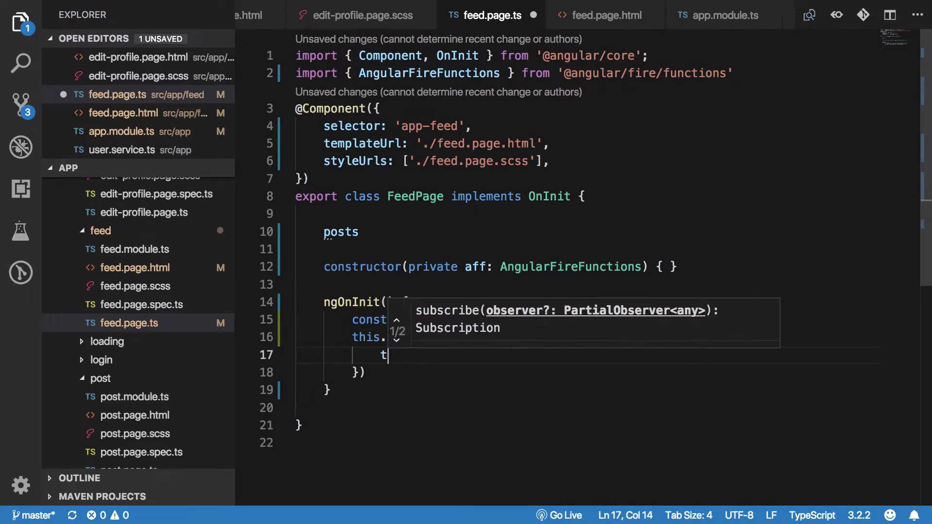
{"action": "type", "text": "this.posts"}
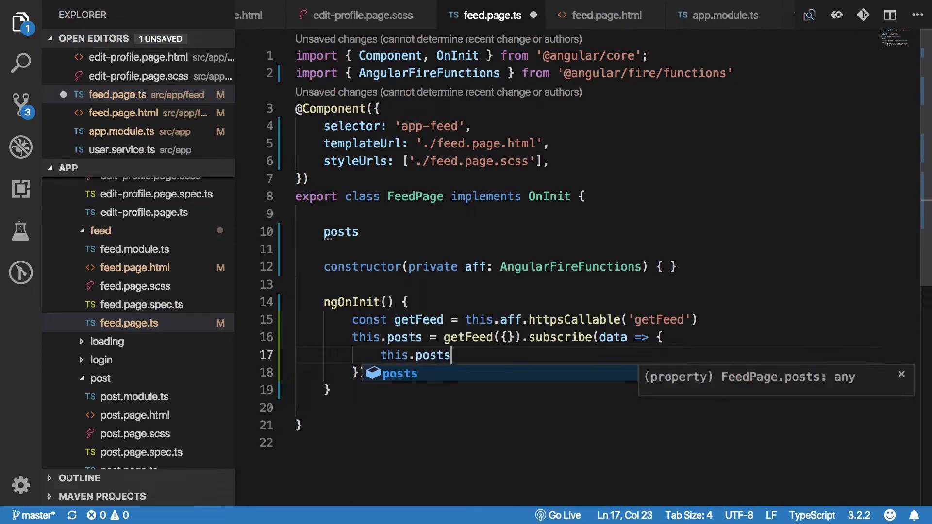
{"action": "type", "text": "= data"}
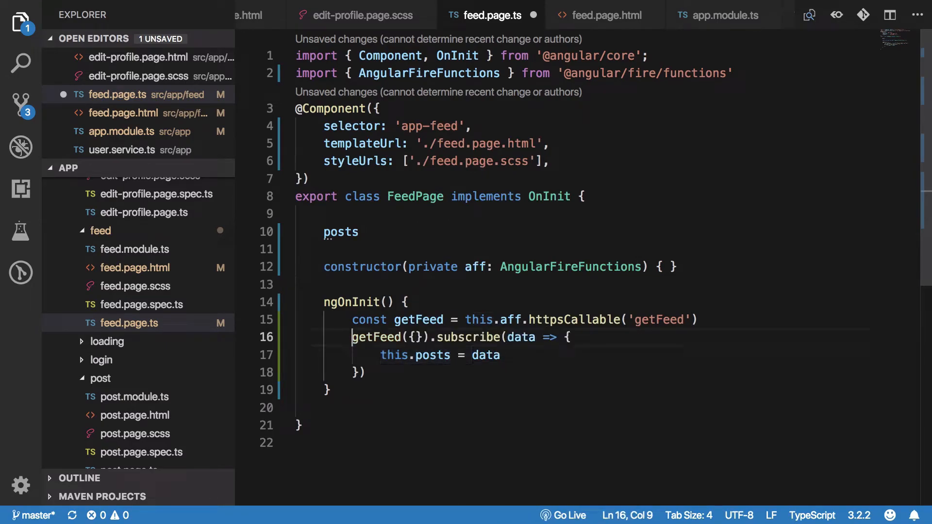
- Store the subscription in this.sub and call this.sub.unsubscribe() in ngOnDestroy, then save
{"action": "type", "text": "ngOnd"}
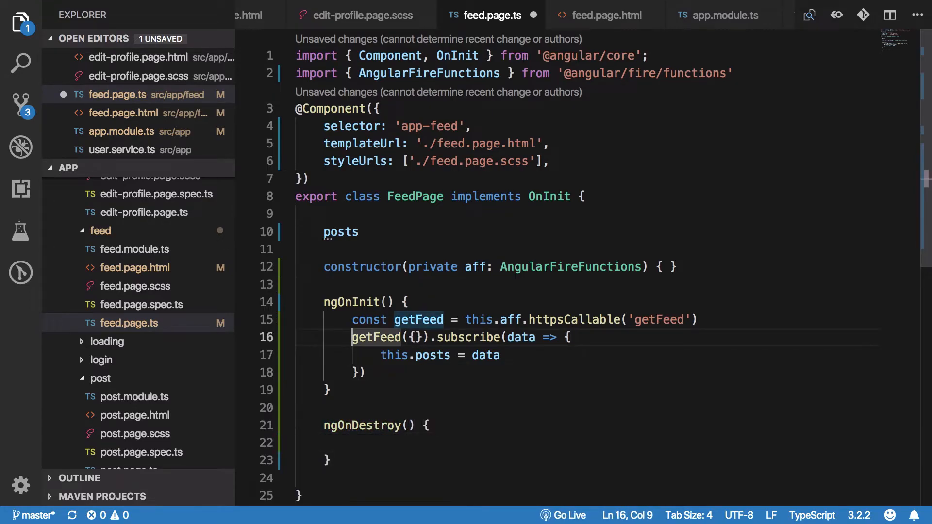
{"action": "type", "text": "this.sub ="}
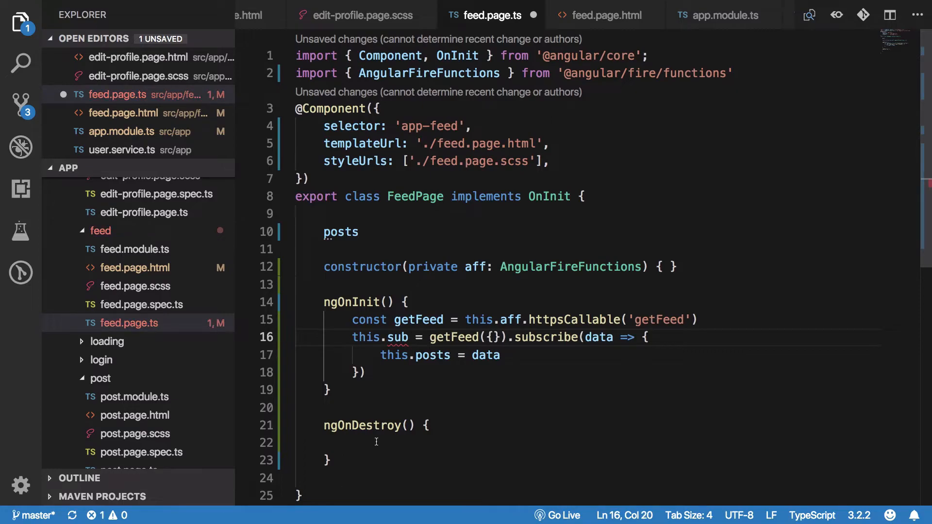
{"action": "type", "text": "this.su"}
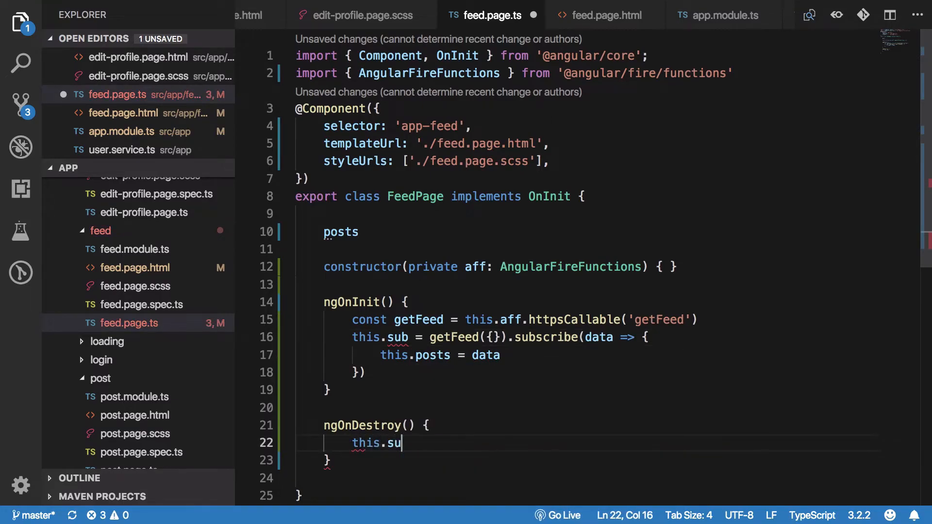
{"action": "type", "text": ".unsubscribe()"}
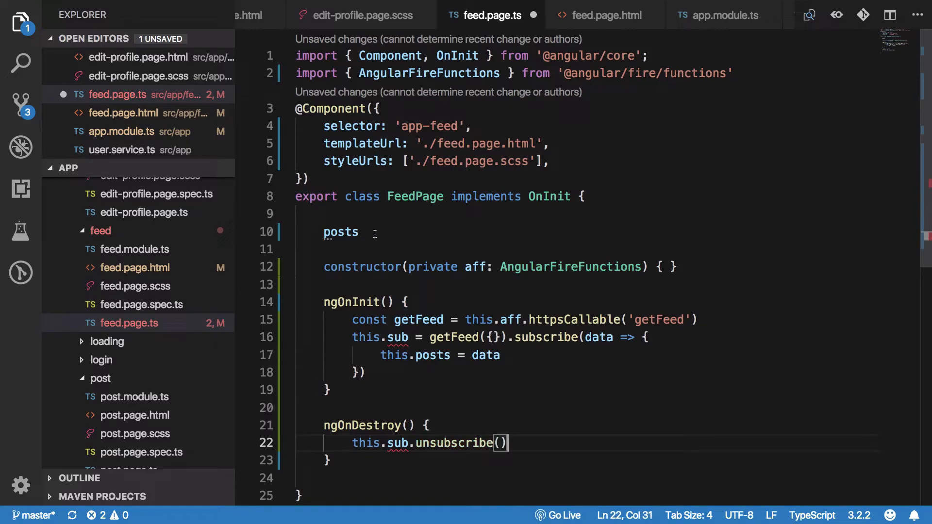
{"action": "type", "text": "sub"}
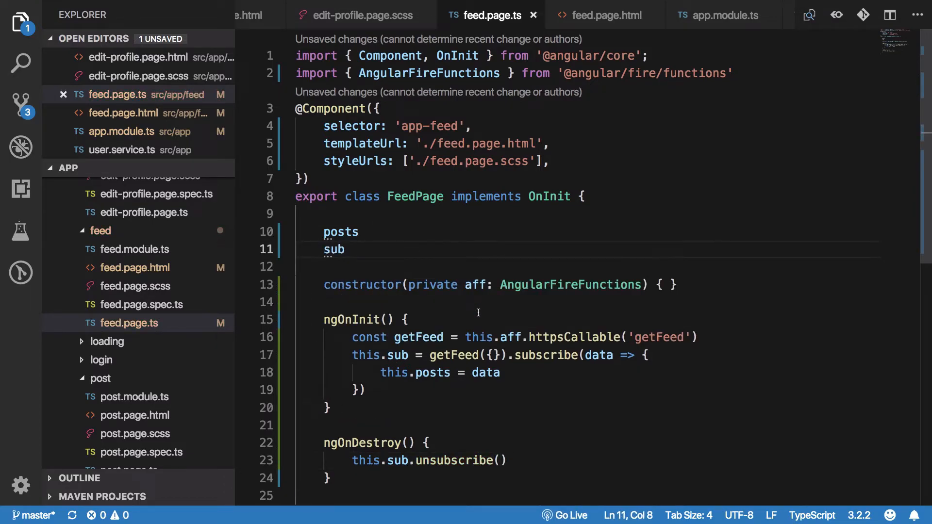
{"action": "left_click", "coordinate": [603, 15]}
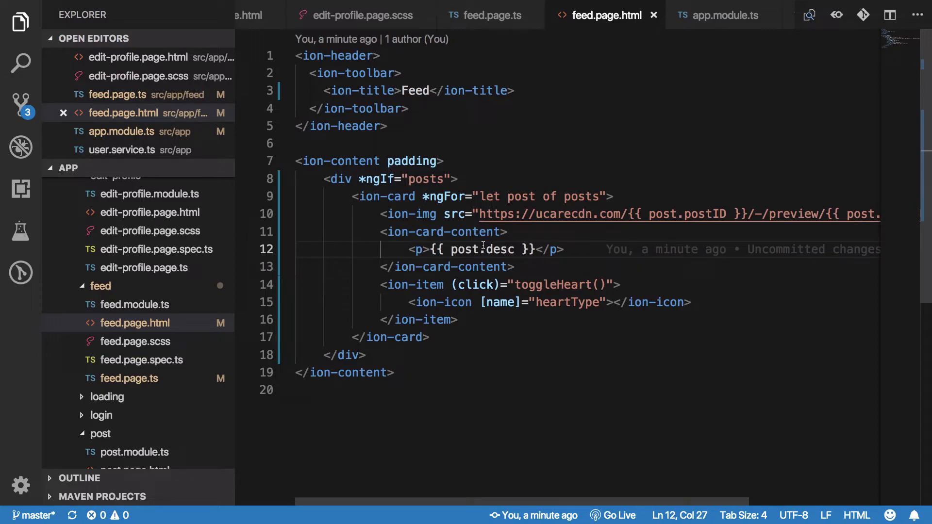
- Scroll through localhost:8100/tabs/feed confirming post image cards and captions render
{"action": "left_click", "coordinate": [490, 14]}
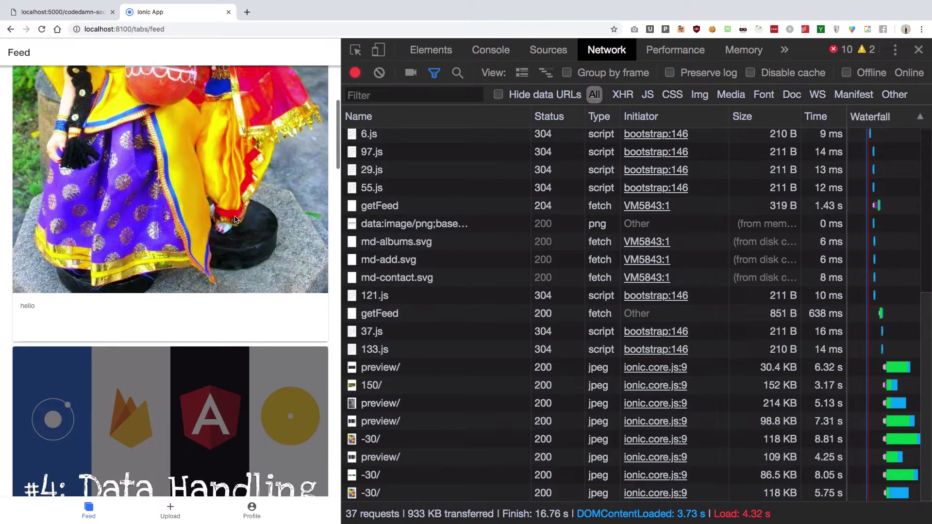
{"action": "scroll", "scroll_direction": "down", "scroll_amount": 3}
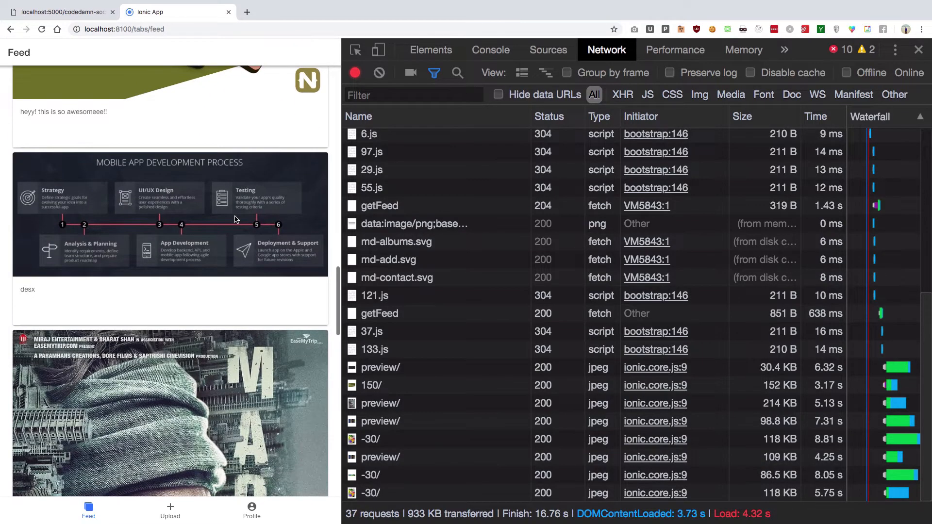
{"action": "scroll", "scroll_direction": "down", "scroll_amount": 3}
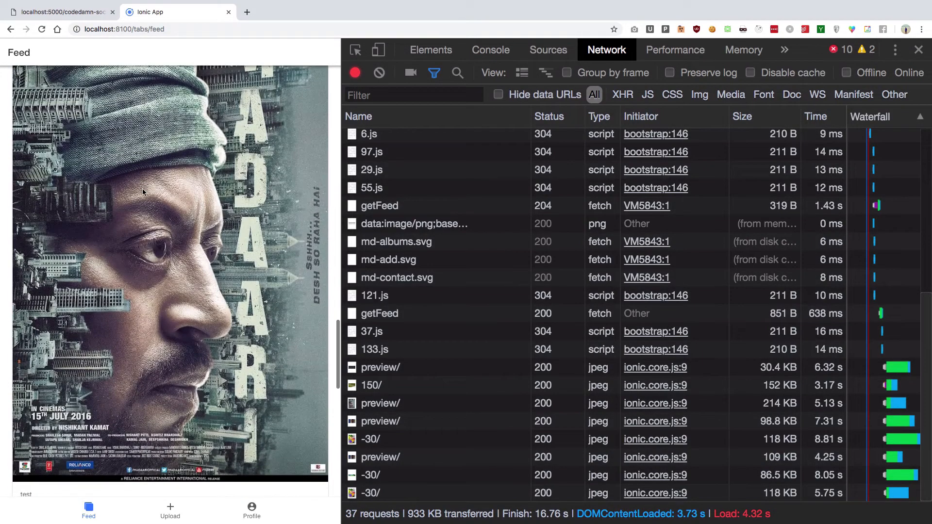
{"action": "scroll", "scroll_direction": "down", "scroll_amount": 3}
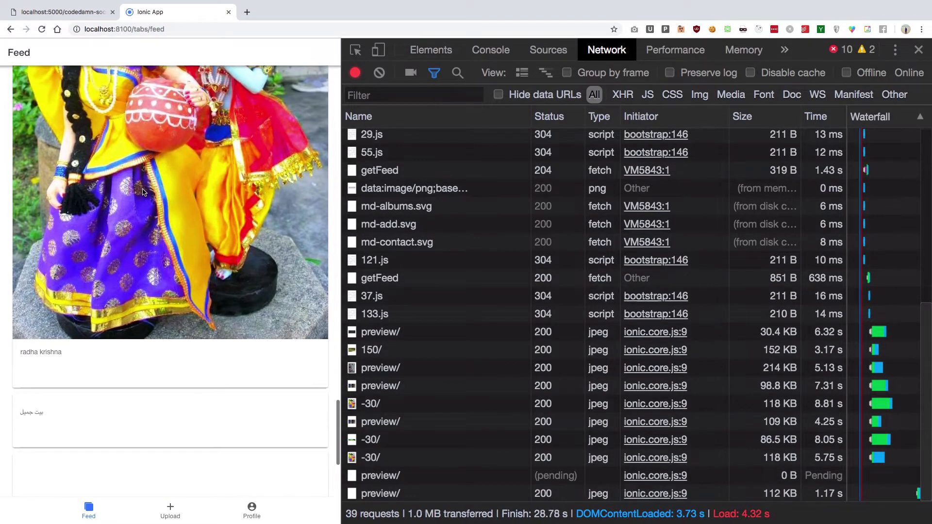
{"action": "scroll", "scroll_direction": "down", "scroll_amount": 3}
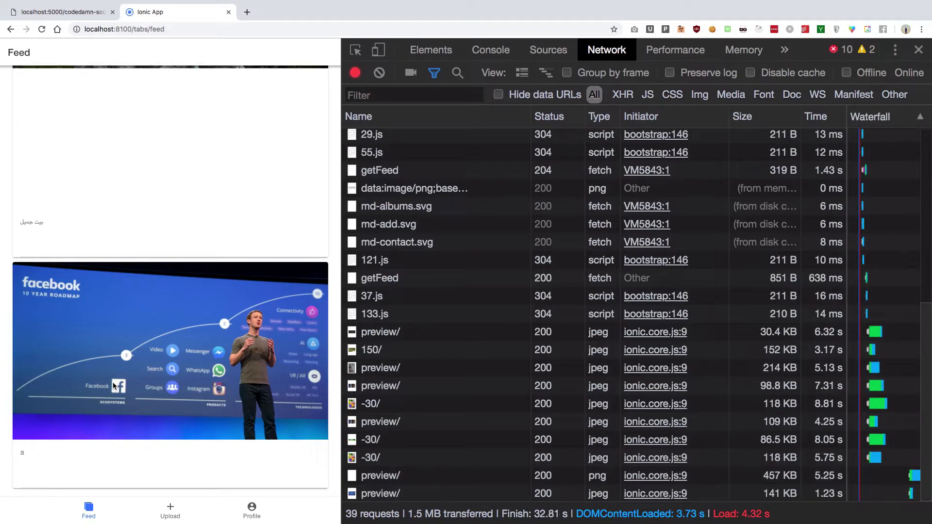
{"action": "scroll", "scroll_direction": "down", "scroll_amount": 3}
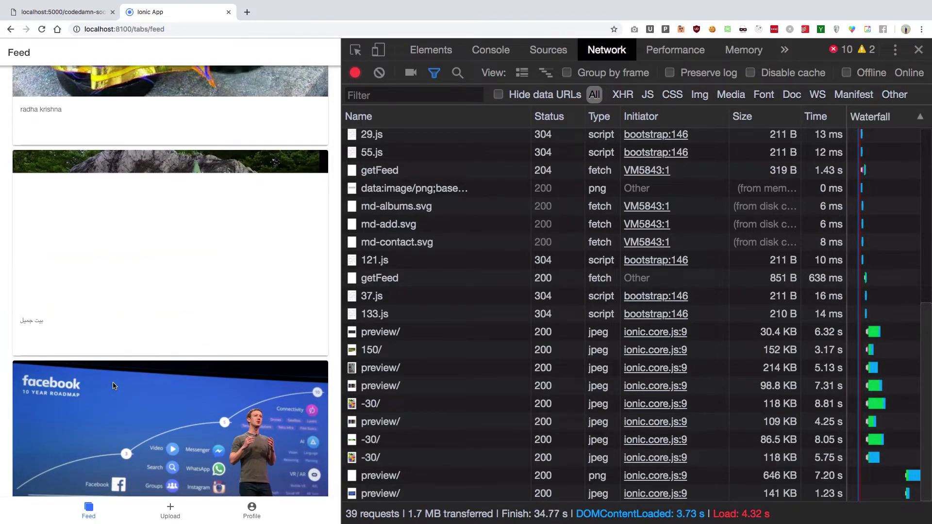
{"action": "scroll", "scroll_direction": "down", "scroll_amount": 3}
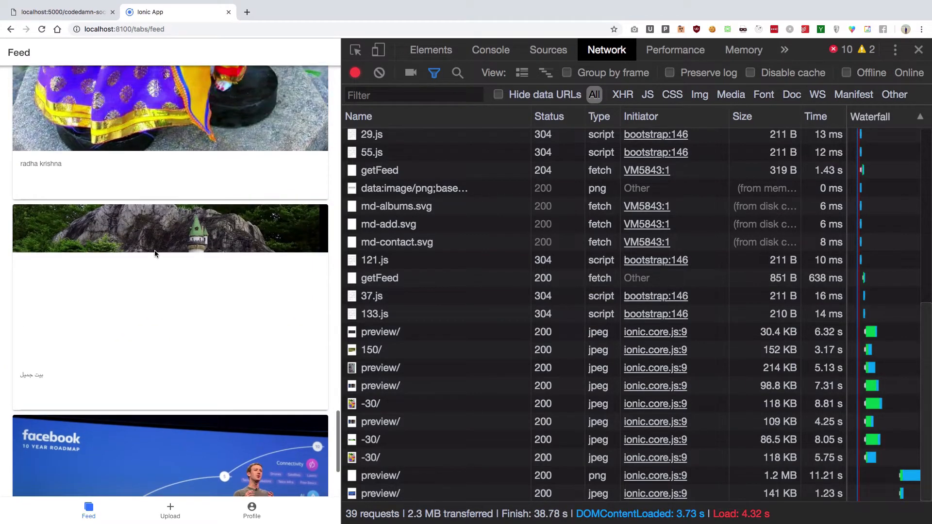
{"action": "scroll", "scroll_direction": "down", "scroll_amount": 3}
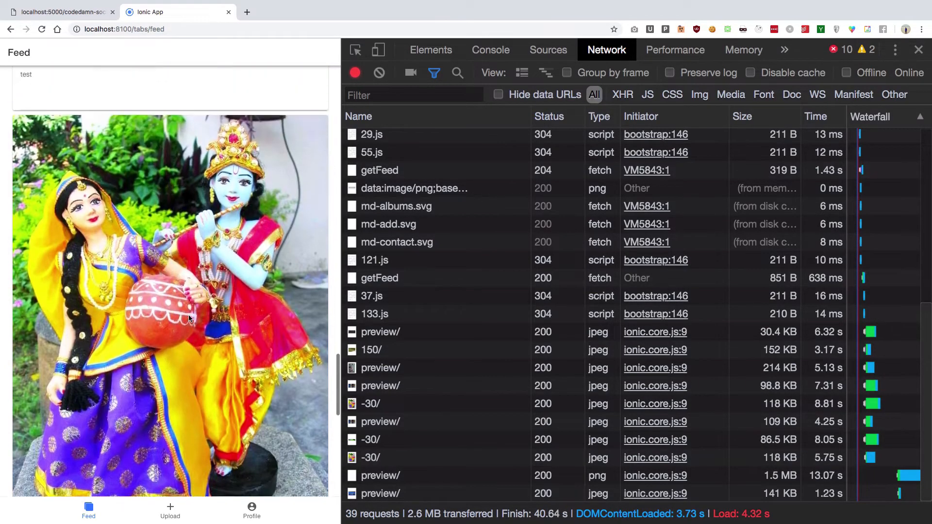
{"action": "scroll", "scroll_direction": "down", "scroll_amount": 3}
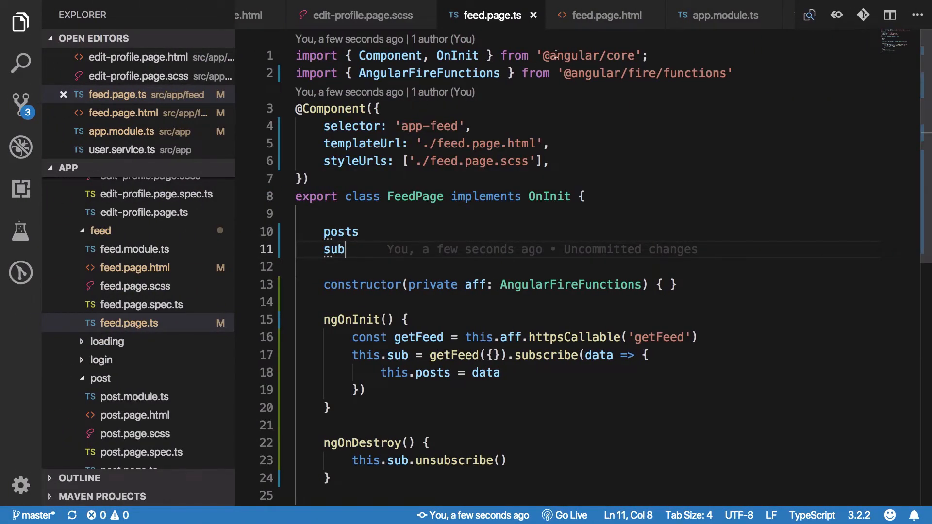
{"action": "left_click", "coordinate": [605, 14]}
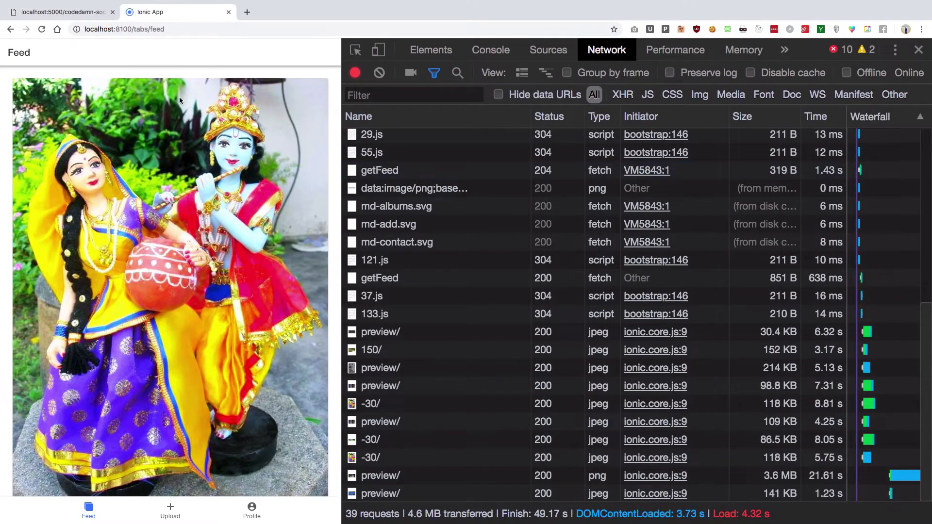
{"action": "scroll", "scroll_direction": "down", "scroll_amount": 3}
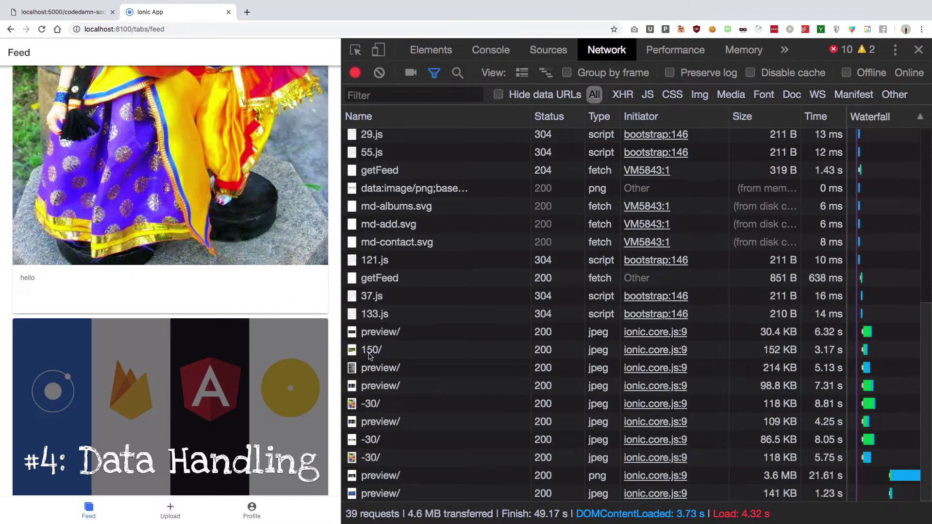
{"action": "scroll", "scroll_direction": "down", "scroll_amount": 3}
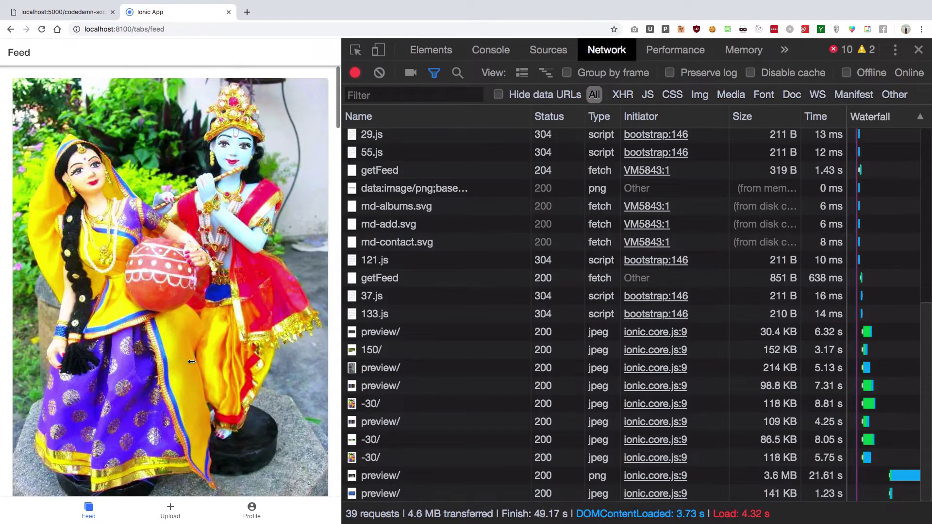
{"action": "scroll", "scroll_direction": "down", "scroll_amount": 3}
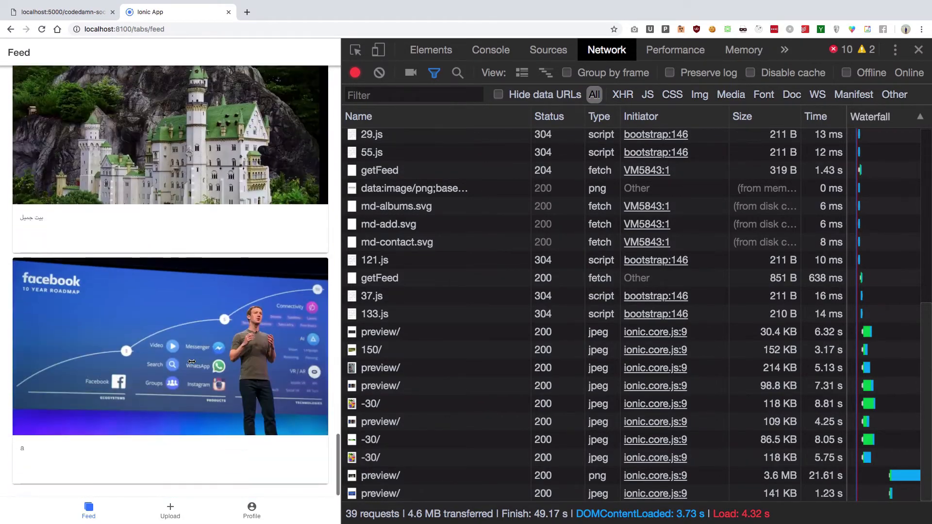
{"action": "mouse_move", "coordinate": [224, 405]}
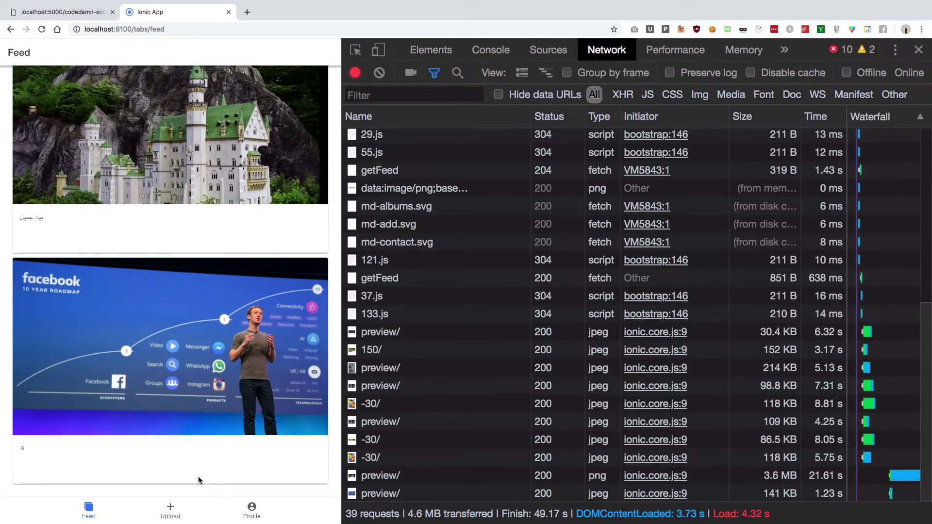
{"action": "mouse_move", "coordinate": [183, 431]}
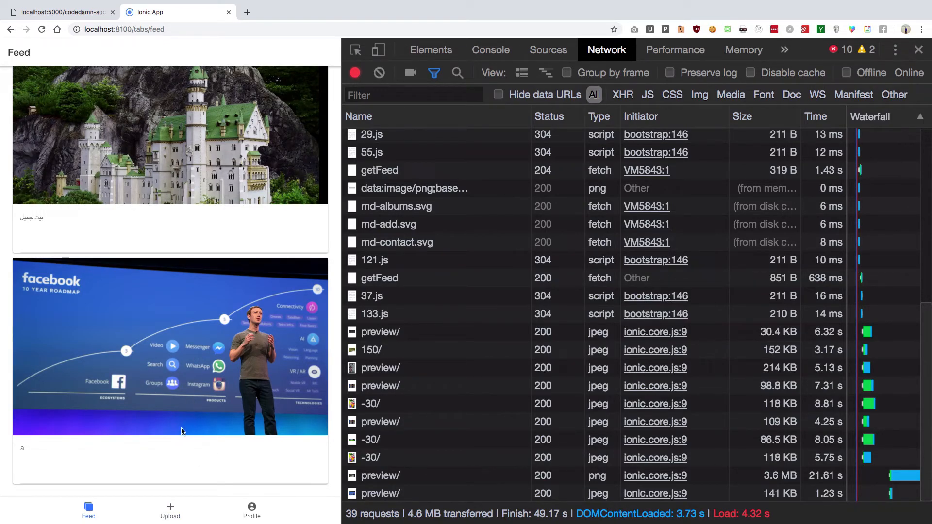
{"action": "left_click", "coordinate": [251, 509]}
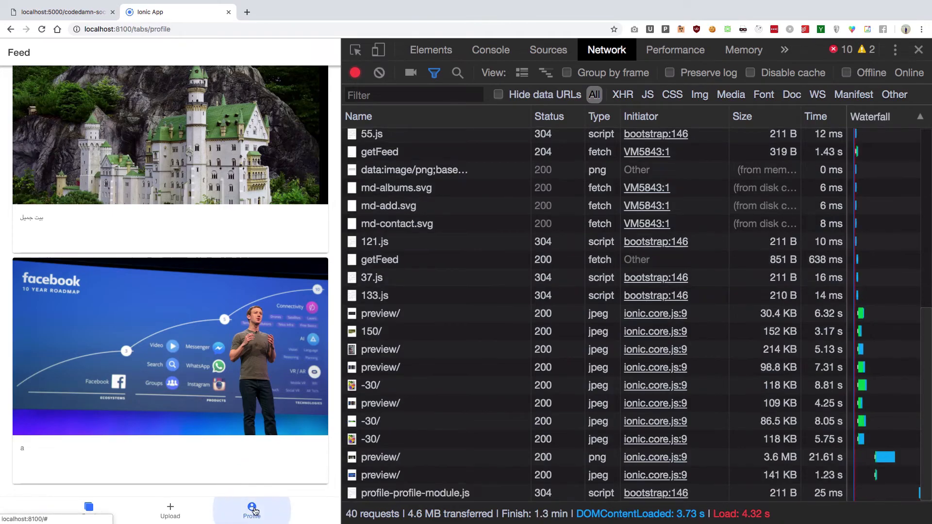
{"action": "left_click", "coordinate": [251, 510]}
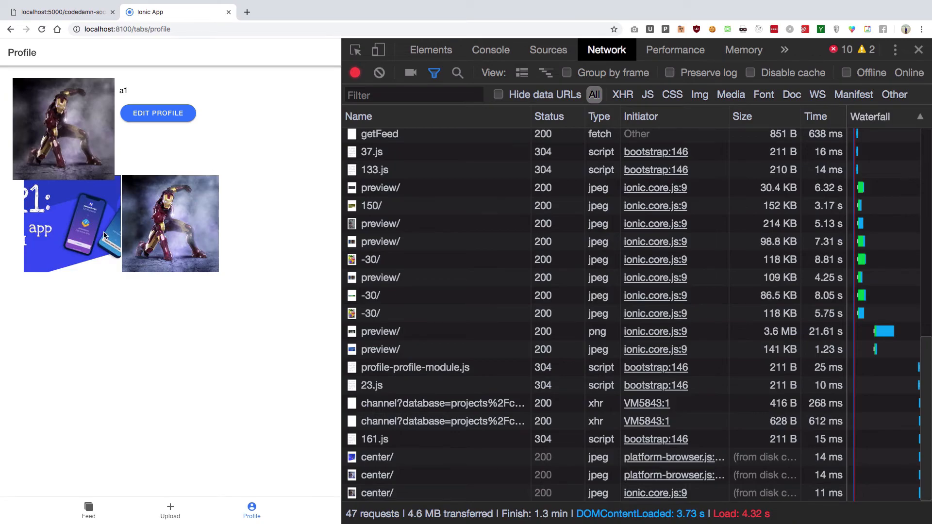
{"action": "left_click", "coordinate": [88, 510]}
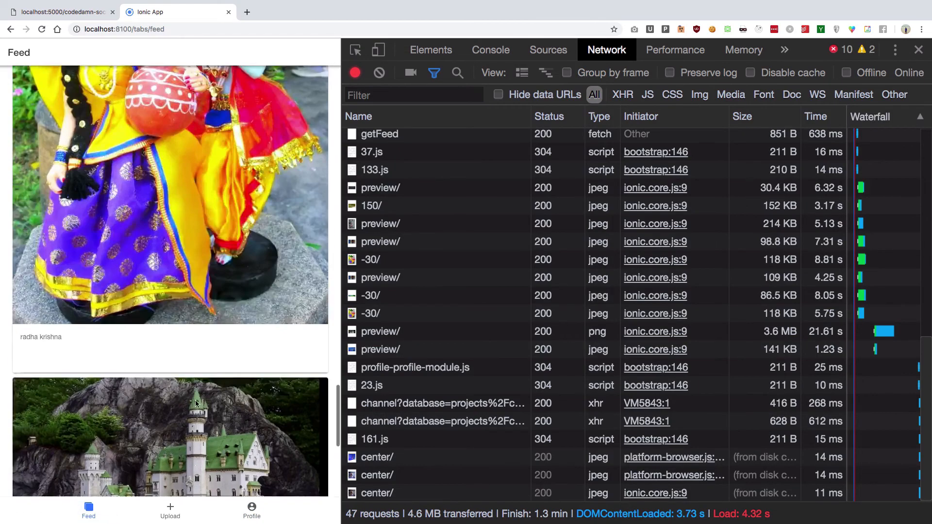